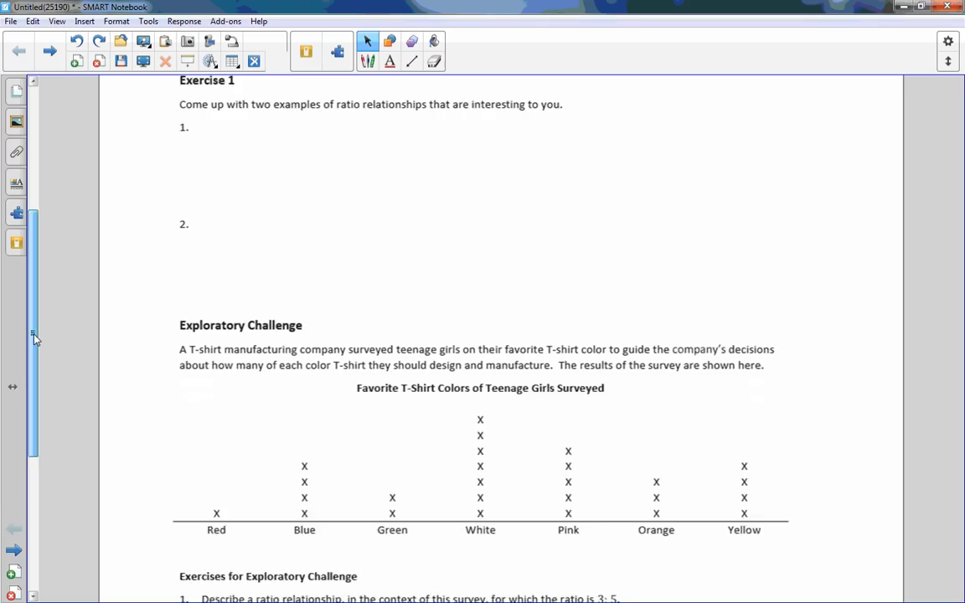
# Scroll to the 'twice as much television, 2:1' example and deselect its text box.
pyautogui.scroll(-3)
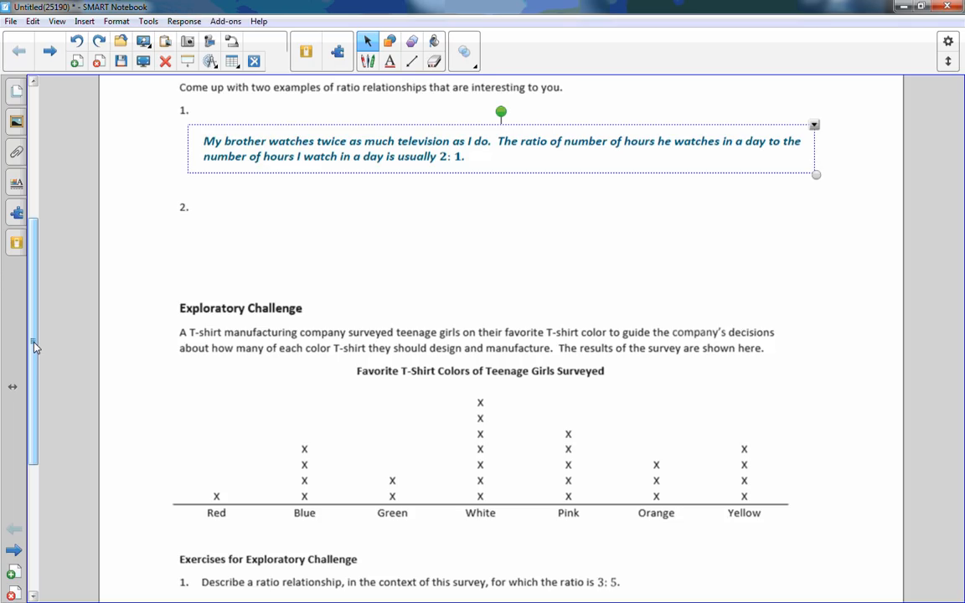
pyautogui.click(382, 258)
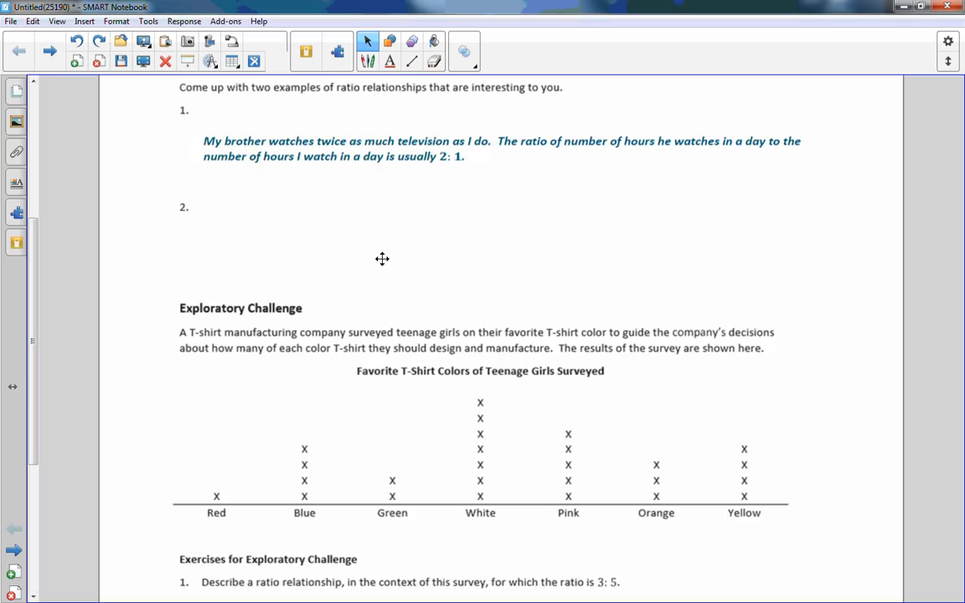
pyautogui.moveTo(391, 255)
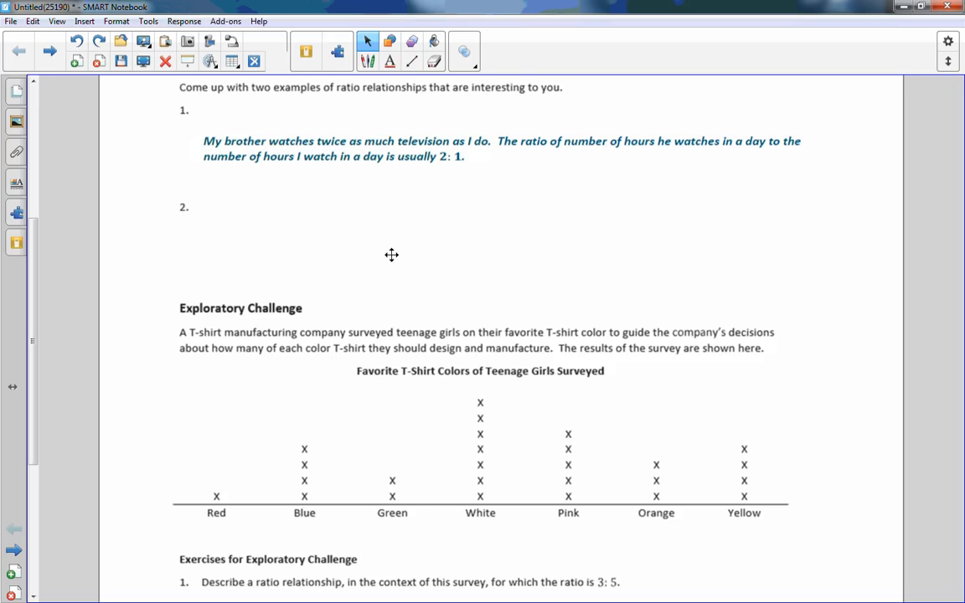
pyautogui.moveTo(442, 235)
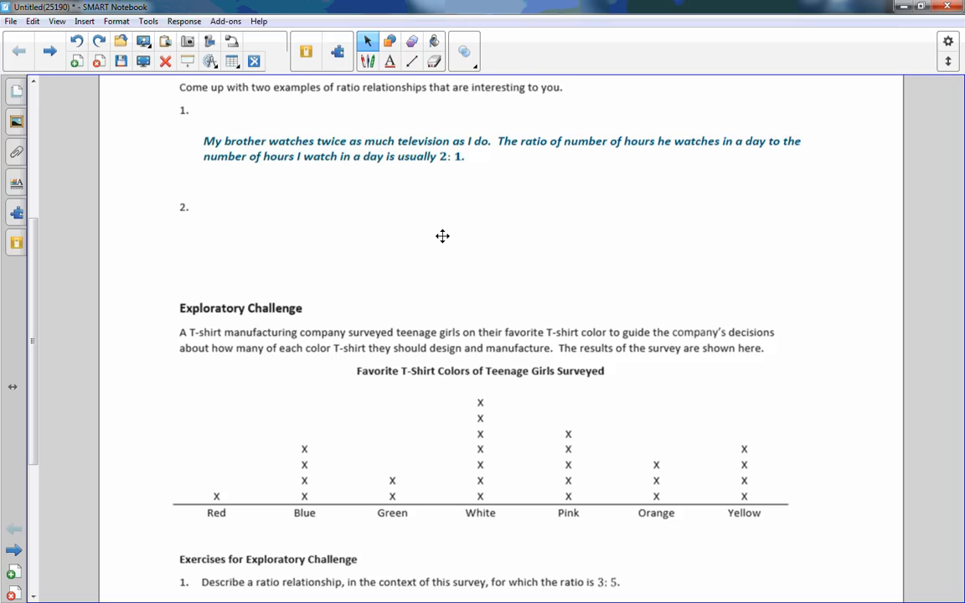
pyautogui.moveTo(449, 234)
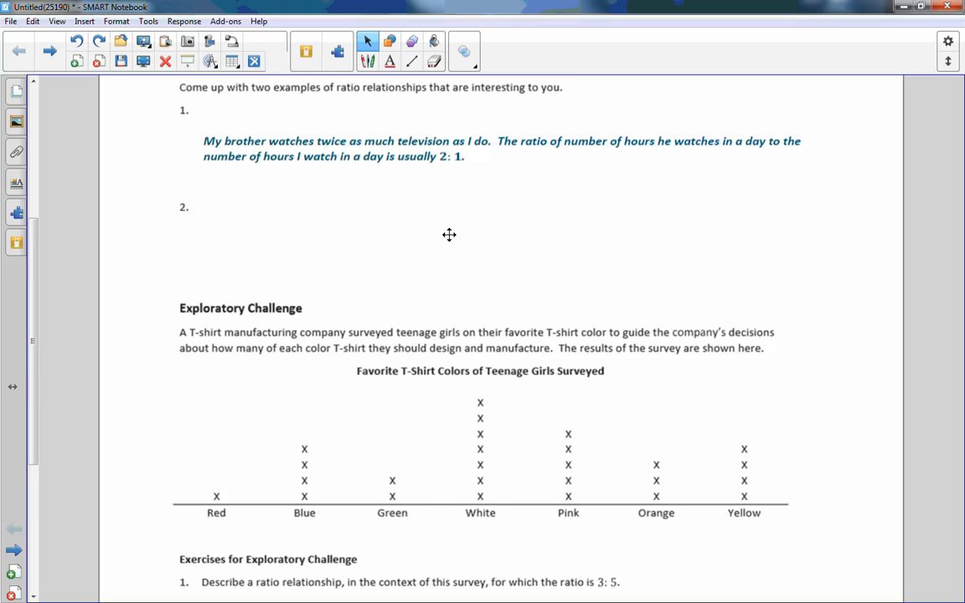
pyautogui.moveTo(468, 224)
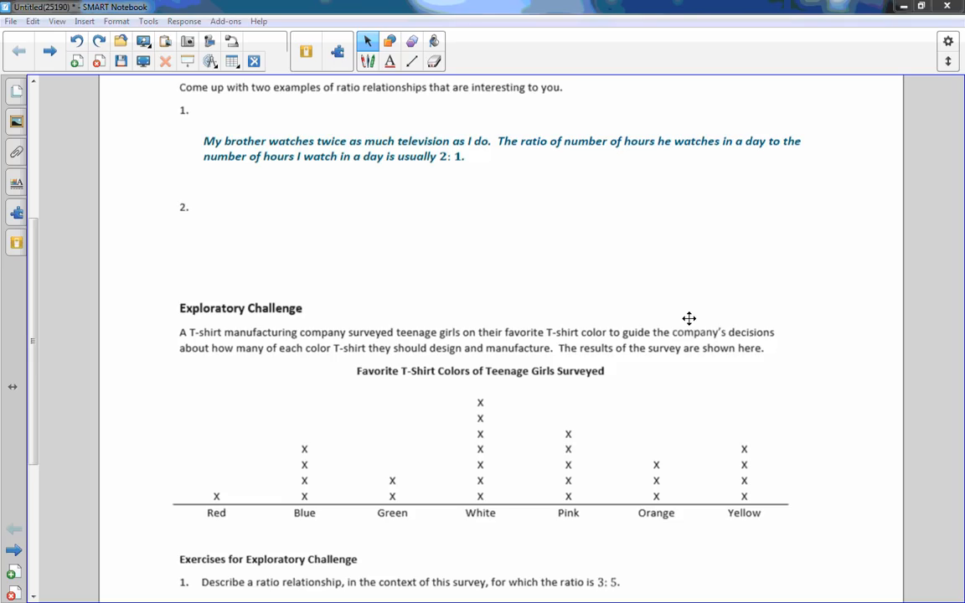
pyautogui.moveTo(680, 329)
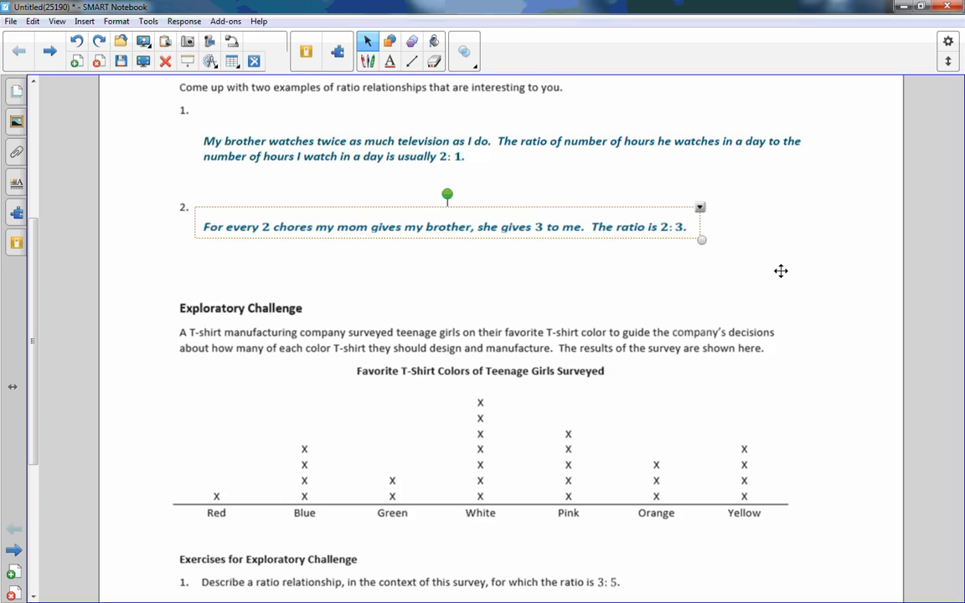
pyautogui.moveTo(481, 285)
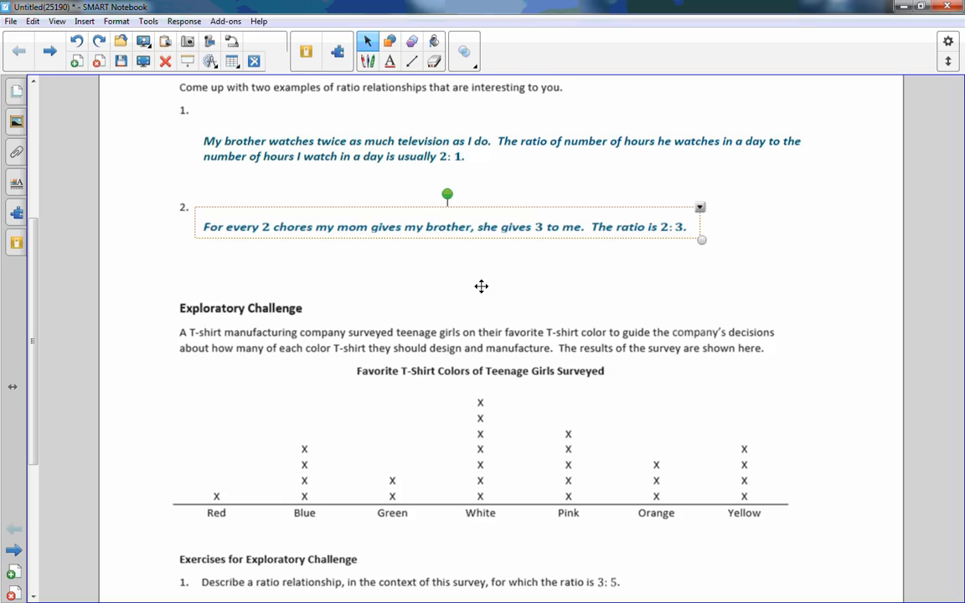
pyautogui.moveTo(458, 221)
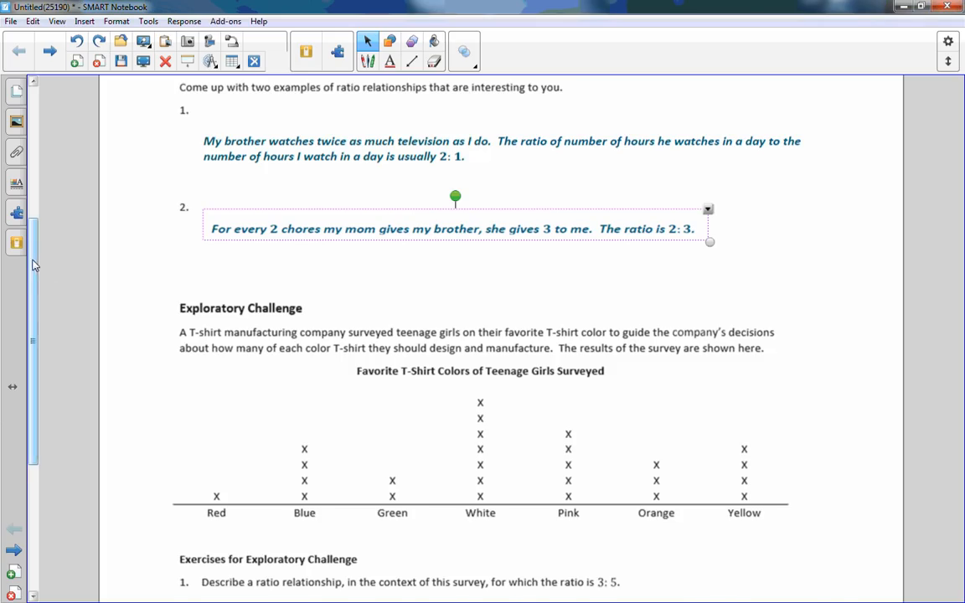
pyautogui.scroll(-3)
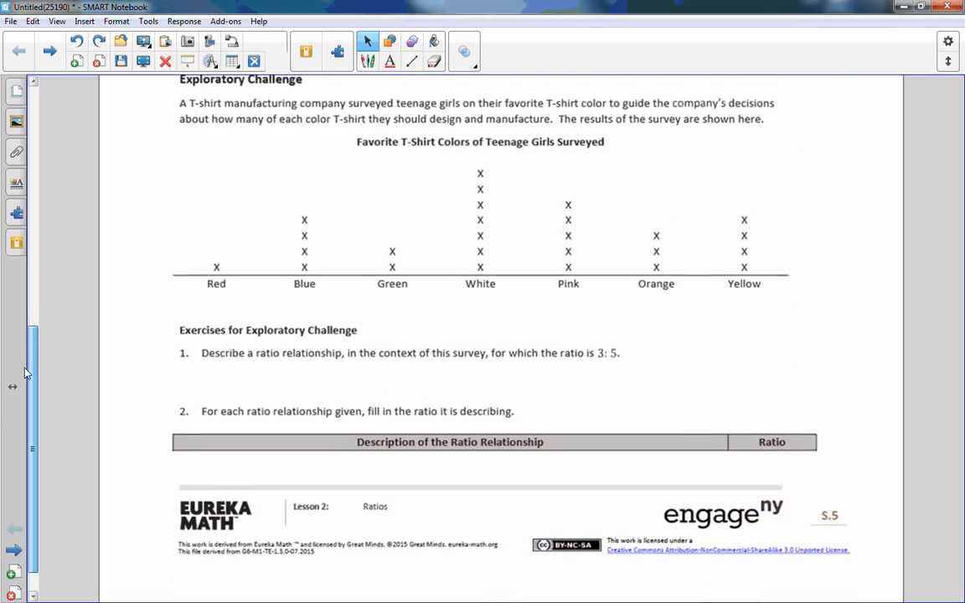
pyautogui.scroll(-3)
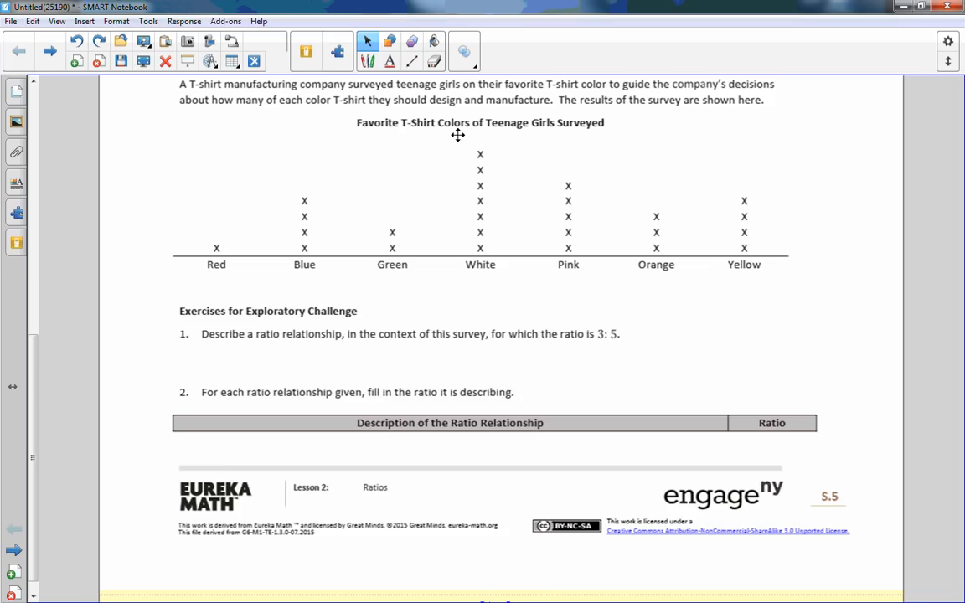
pyautogui.moveTo(596, 138)
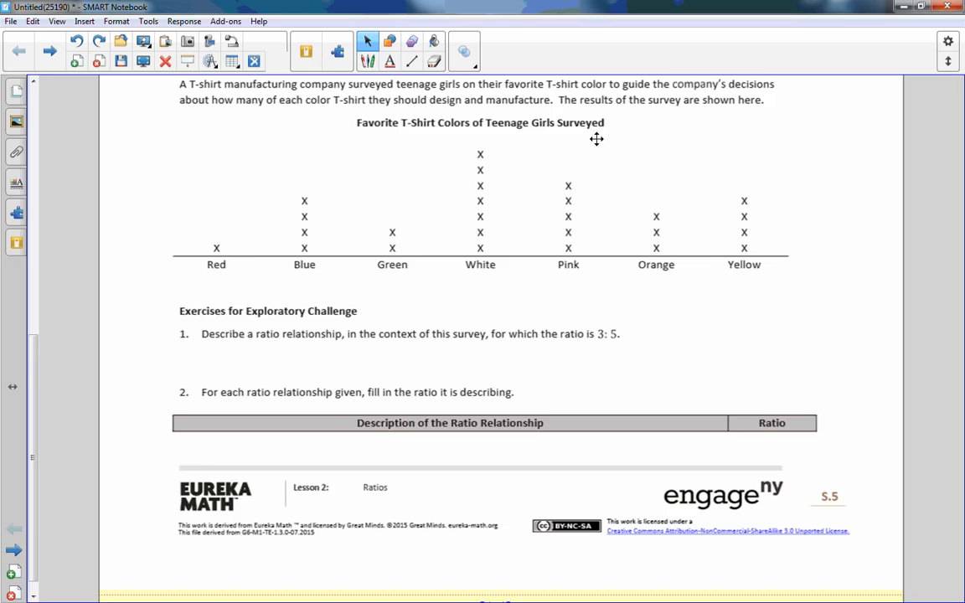
pyautogui.moveTo(358, 276)
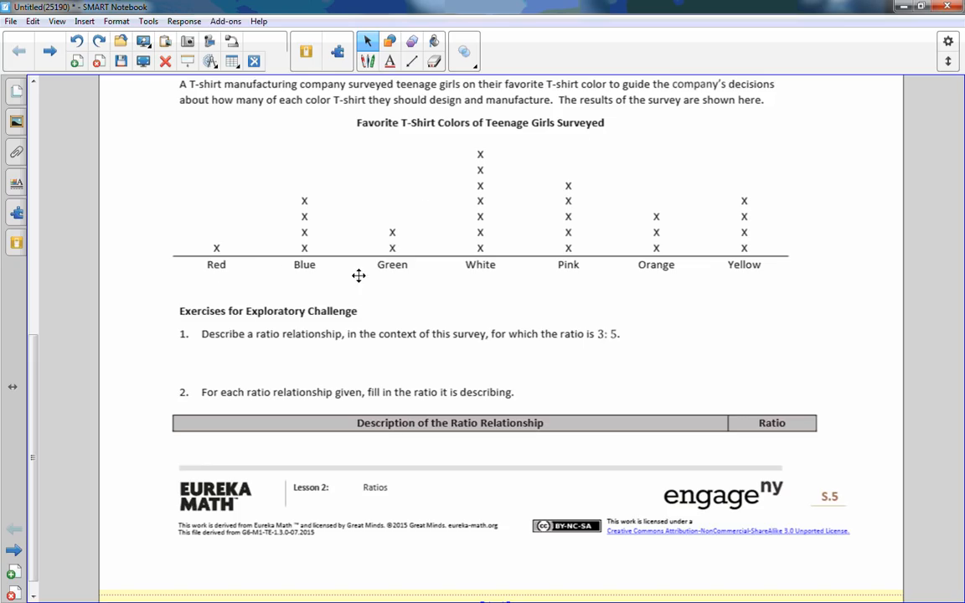
pyautogui.moveTo(660, 273)
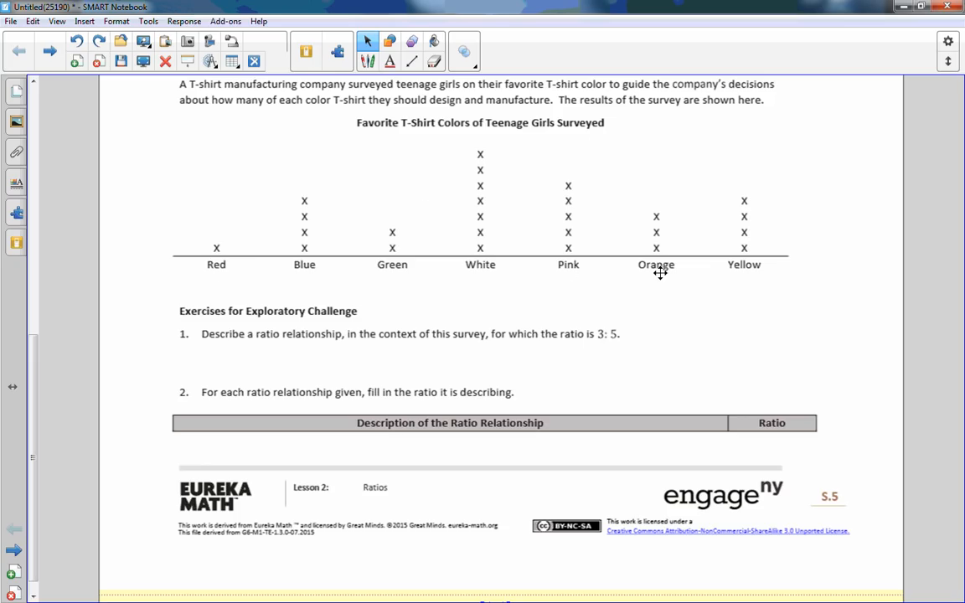
pyautogui.moveTo(545, 280)
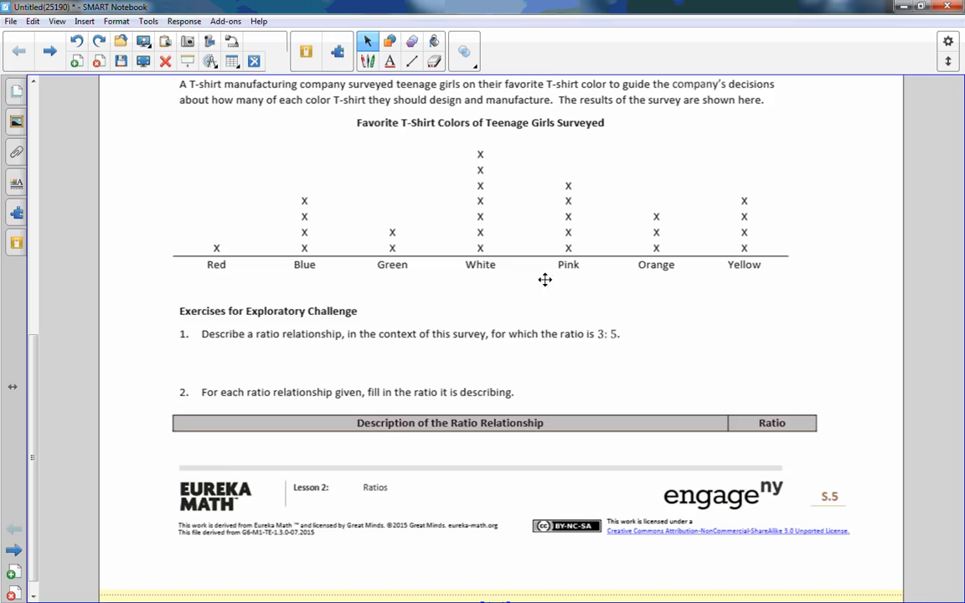
pyautogui.moveTo(348, 293)
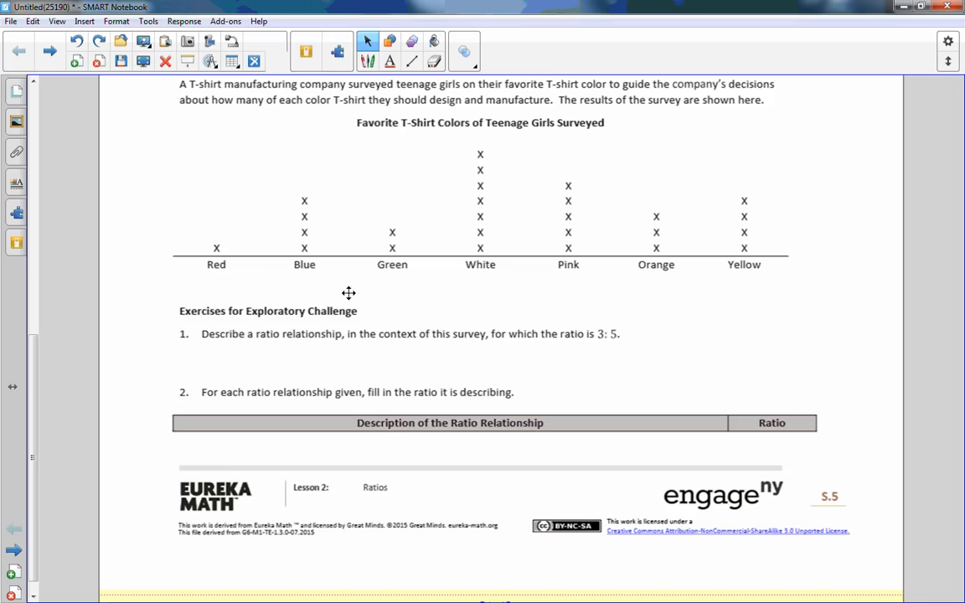
pyautogui.moveTo(745, 277)
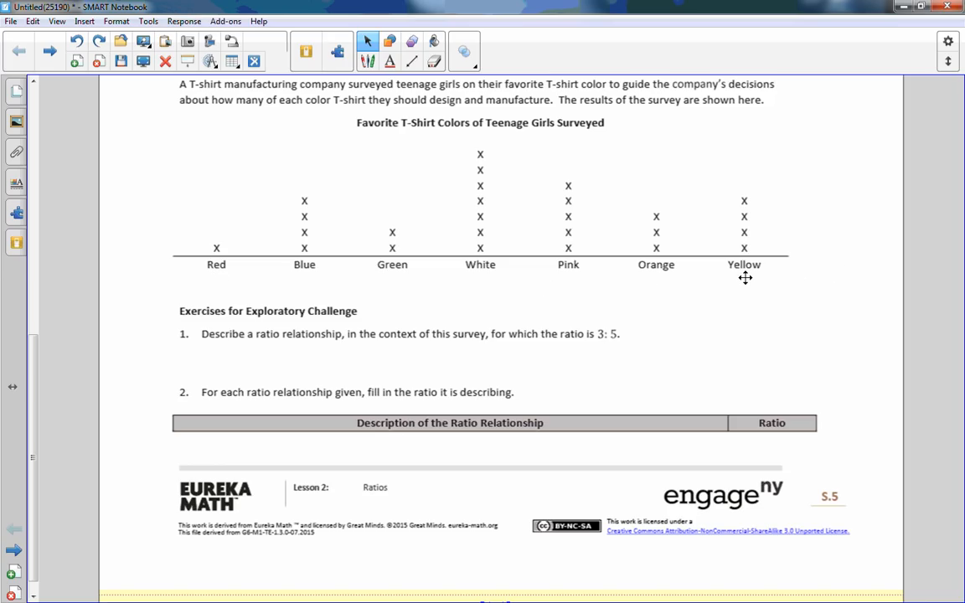
pyautogui.moveTo(223, 247)
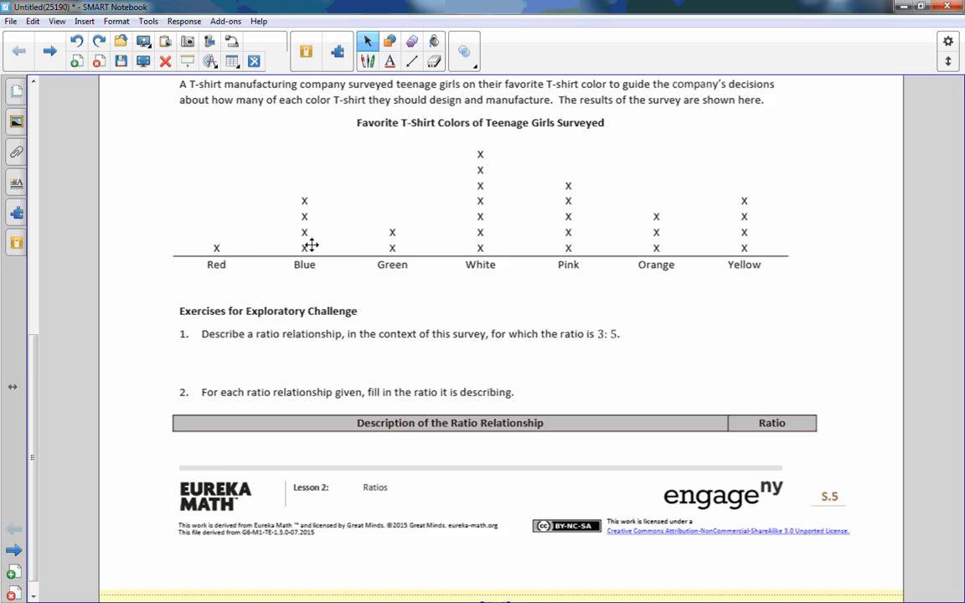
pyautogui.moveTo(222, 274)
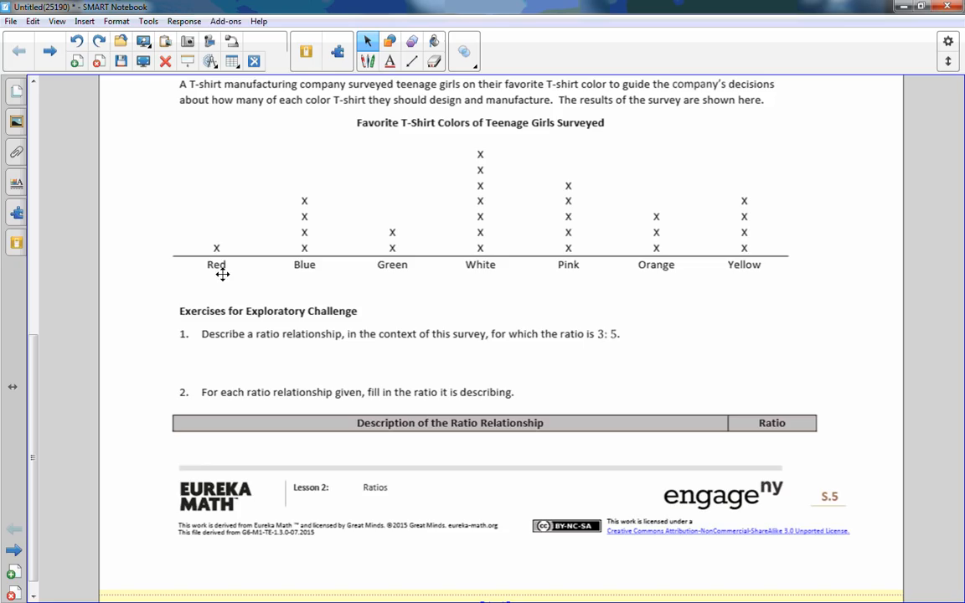
pyautogui.moveTo(485, 245)
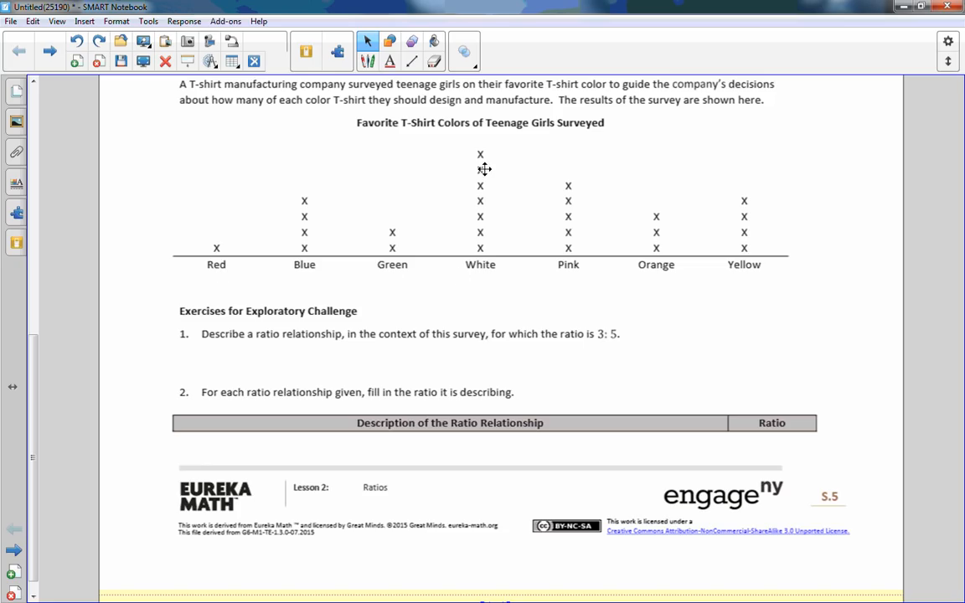
pyautogui.moveTo(844, 408)
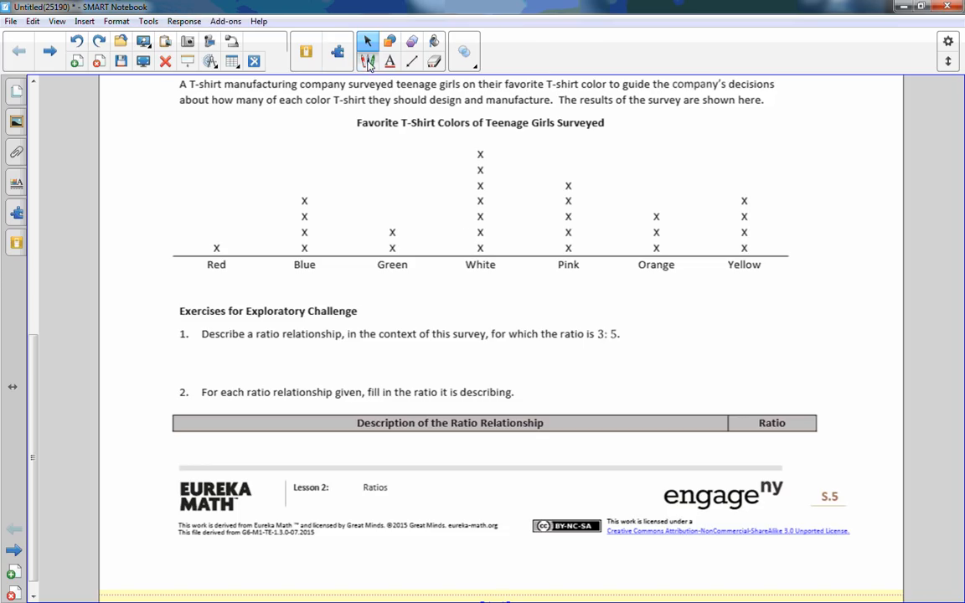
# Choose the red pen, briefly switch to the eraser, then return to red ink.
pyautogui.click(366, 62)
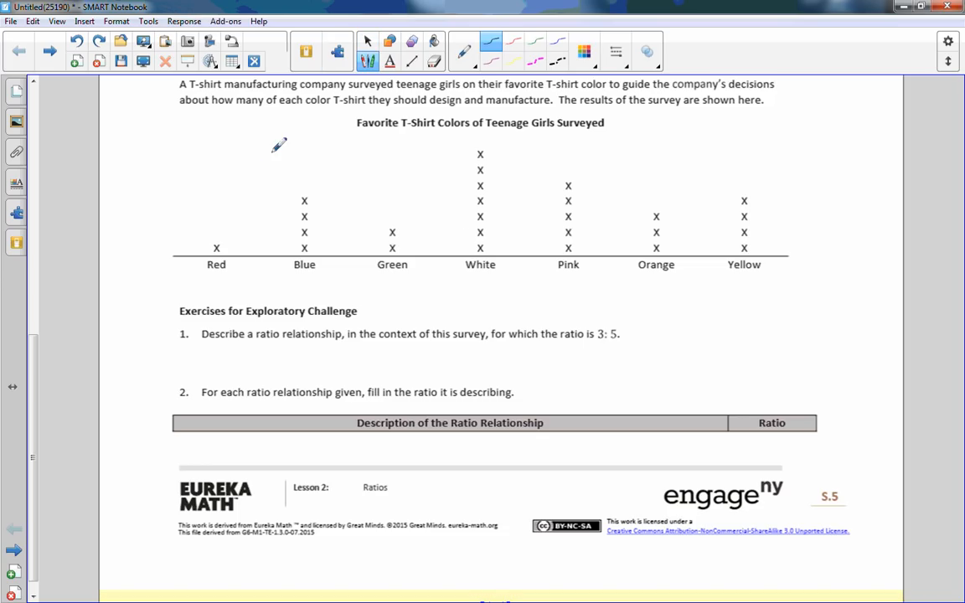
pyautogui.moveTo(220, 269)
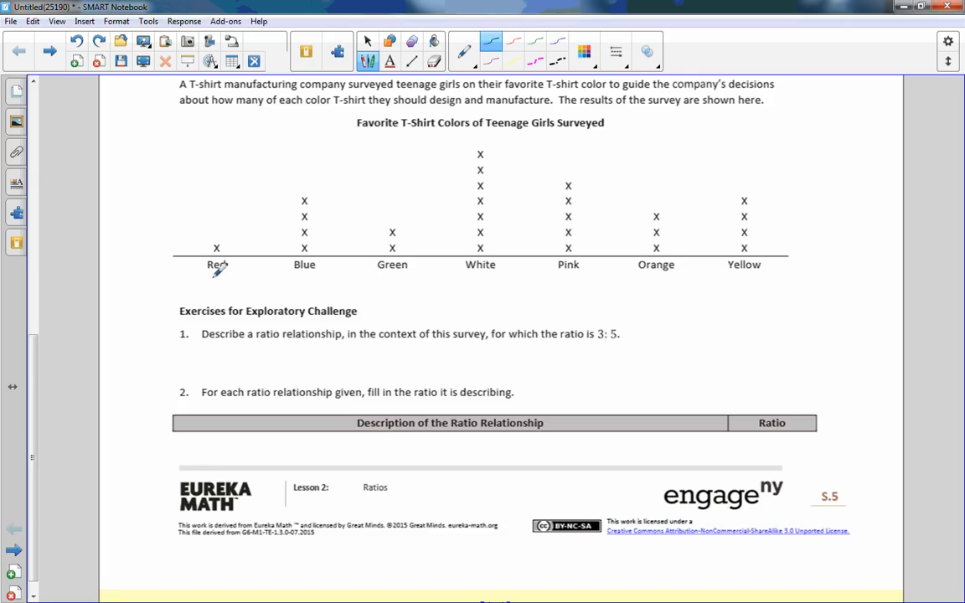
pyautogui.click(434, 62)
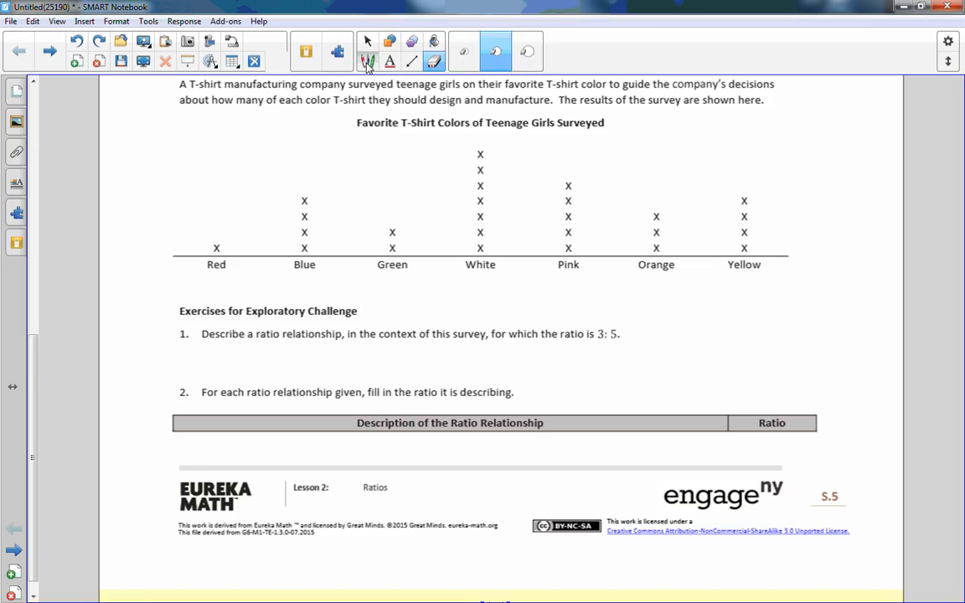
pyautogui.click(367, 61)
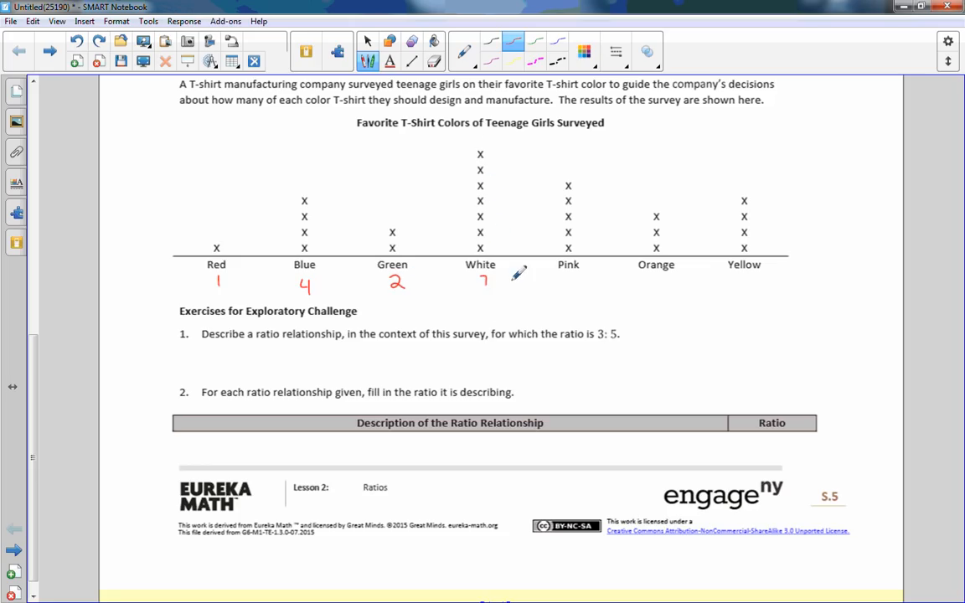
pyautogui.moveTo(570, 276)
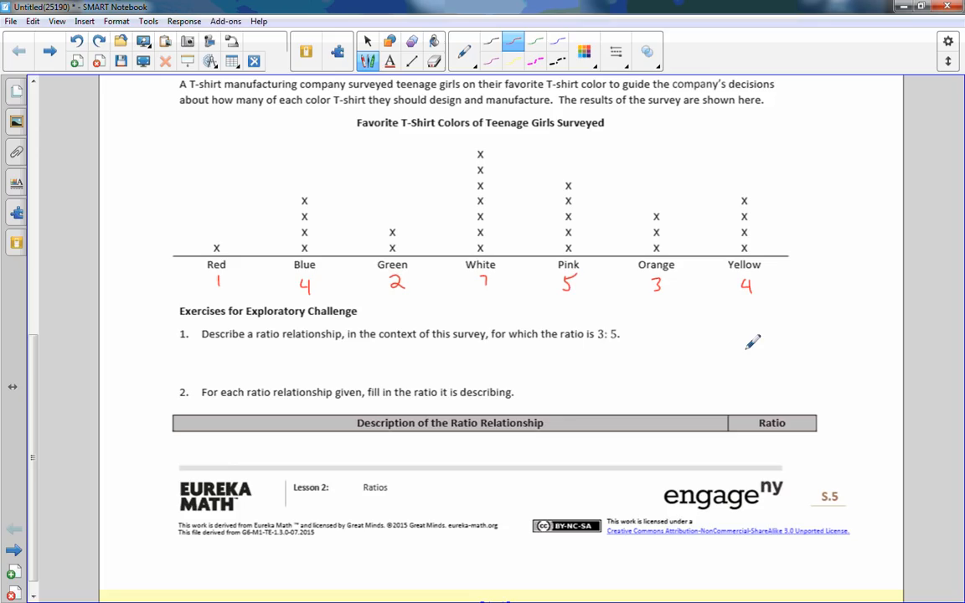
pyautogui.moveTo(509, 168)
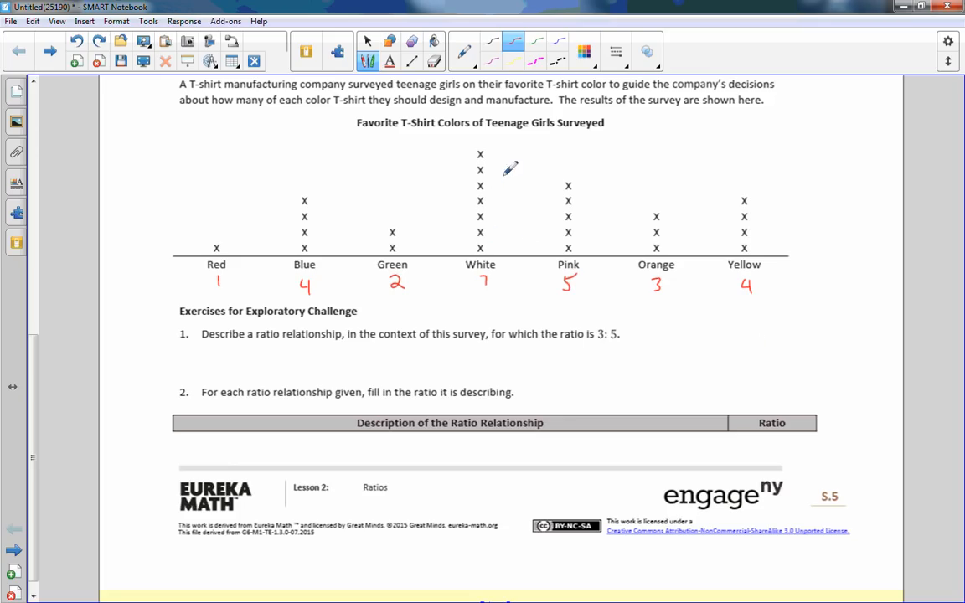
pyautogui.moveTo(339, 323)
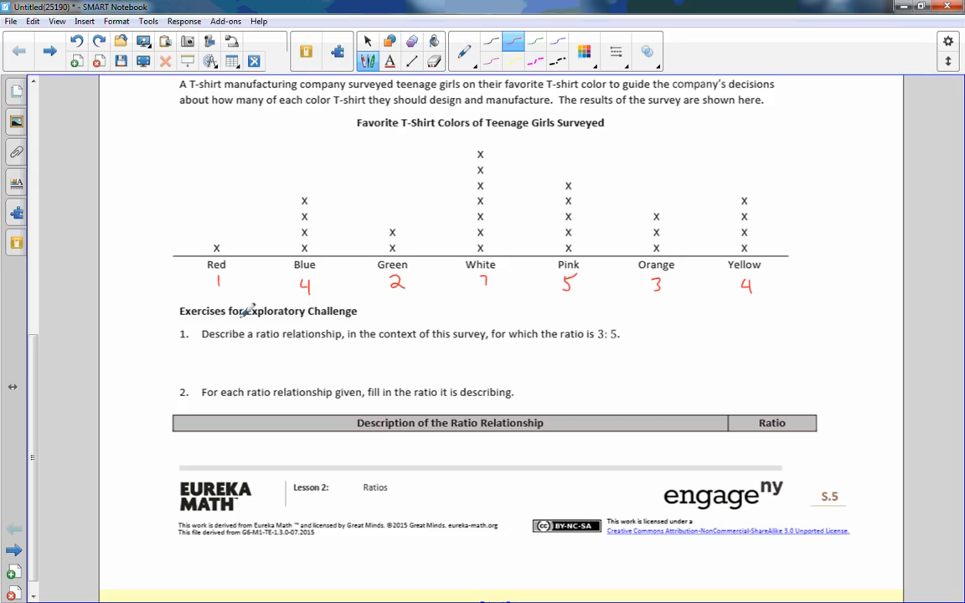
pyautogui.moveTo(358, 299)
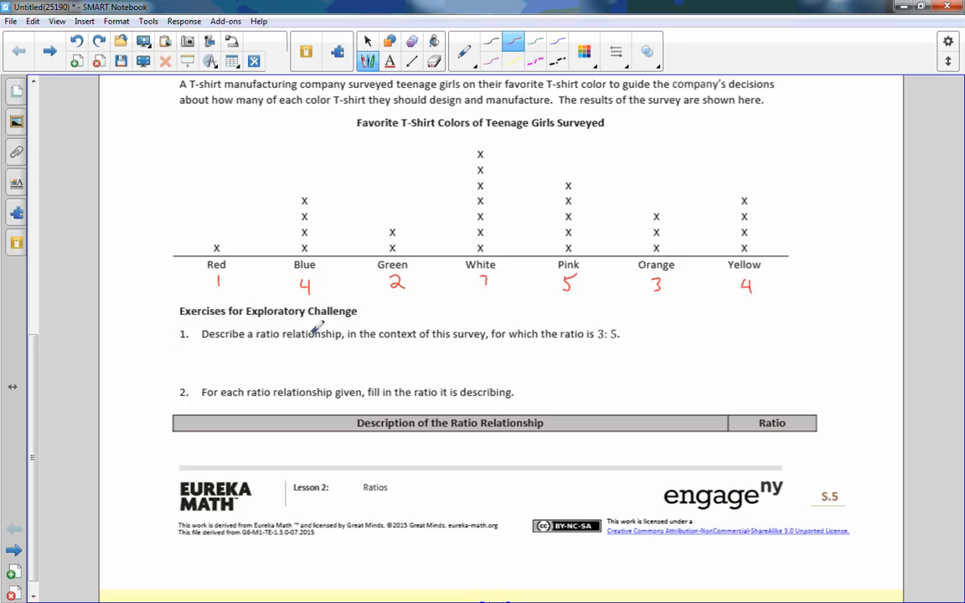
pyautogui.moveTo(459, 314)
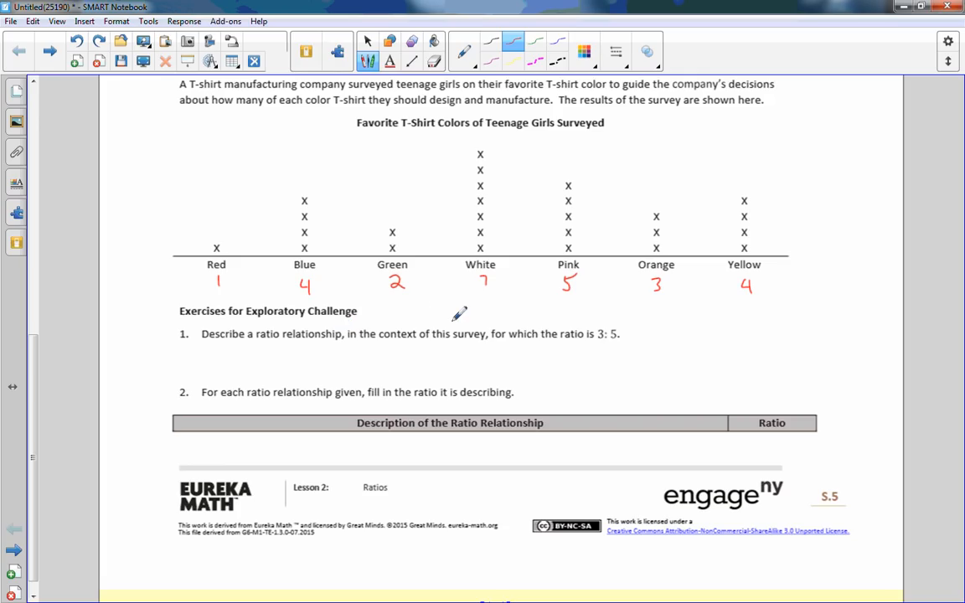
pyautogui.moveTo(701, 260)
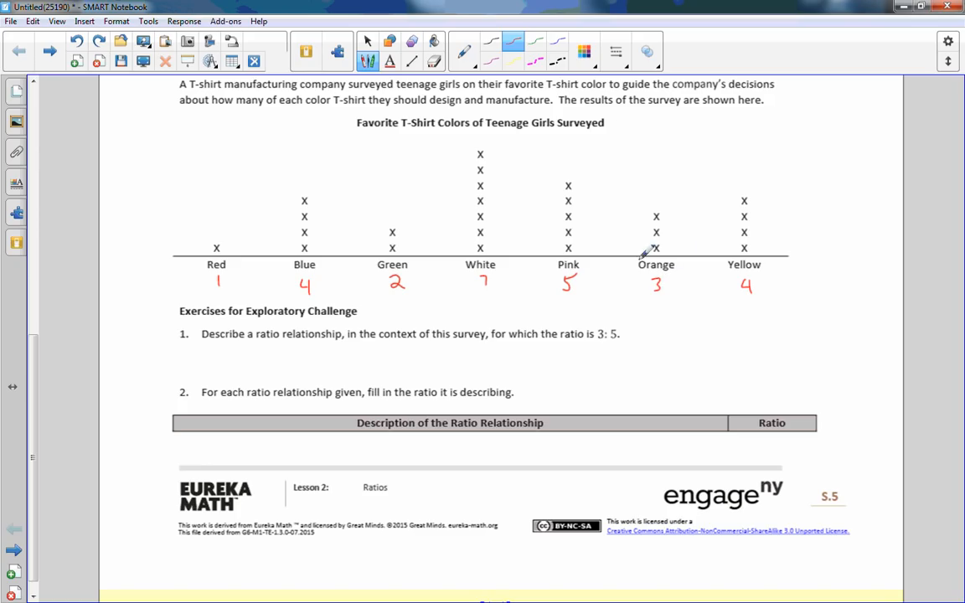
pyautogui.moveTo(607, 326)
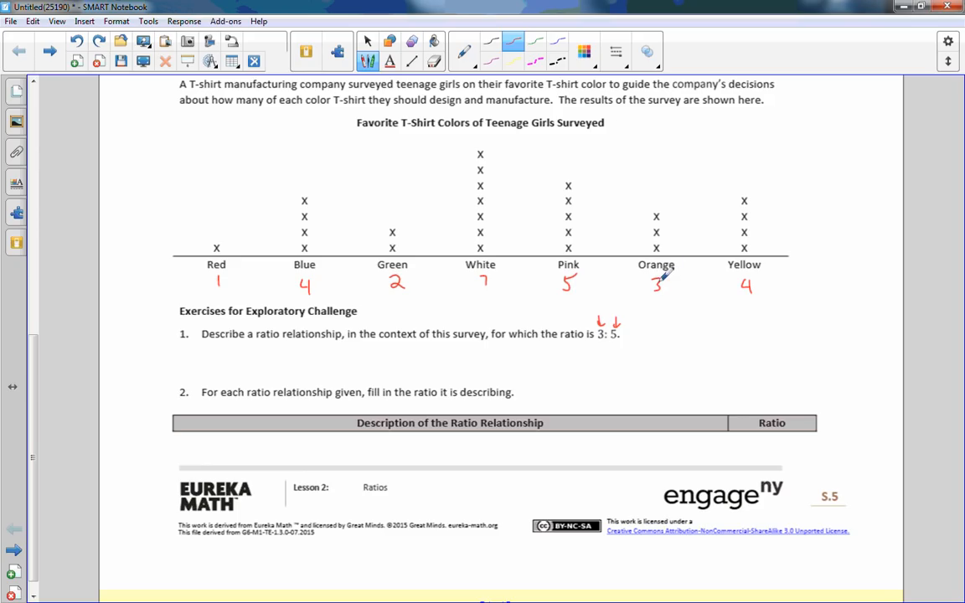
pyautogui.moveTo(344, 343)
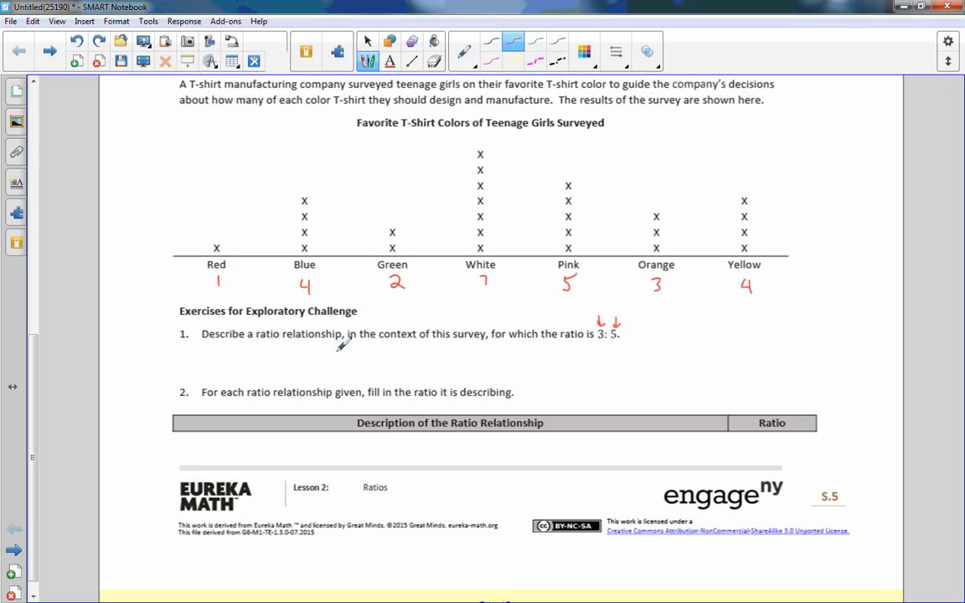
pyautogui.moveTo(459, 325)
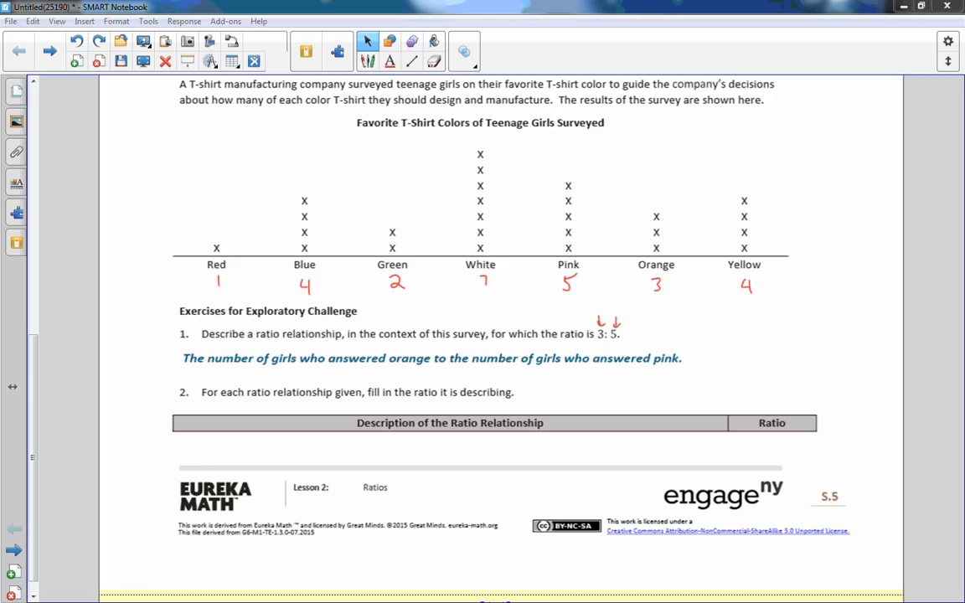
pyautogui.moveTo(285, 408)
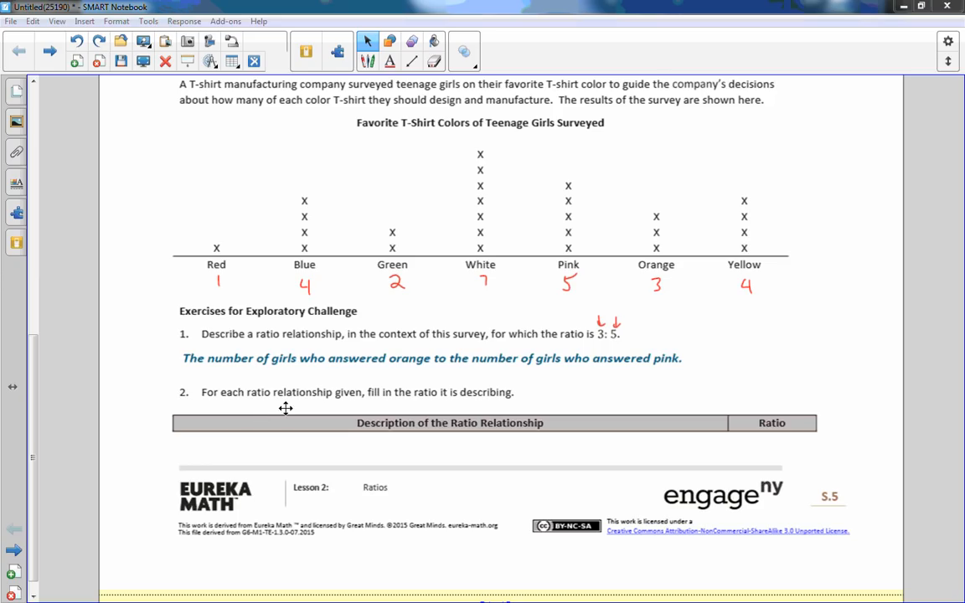
pyautogui.moveTo(470, 410)
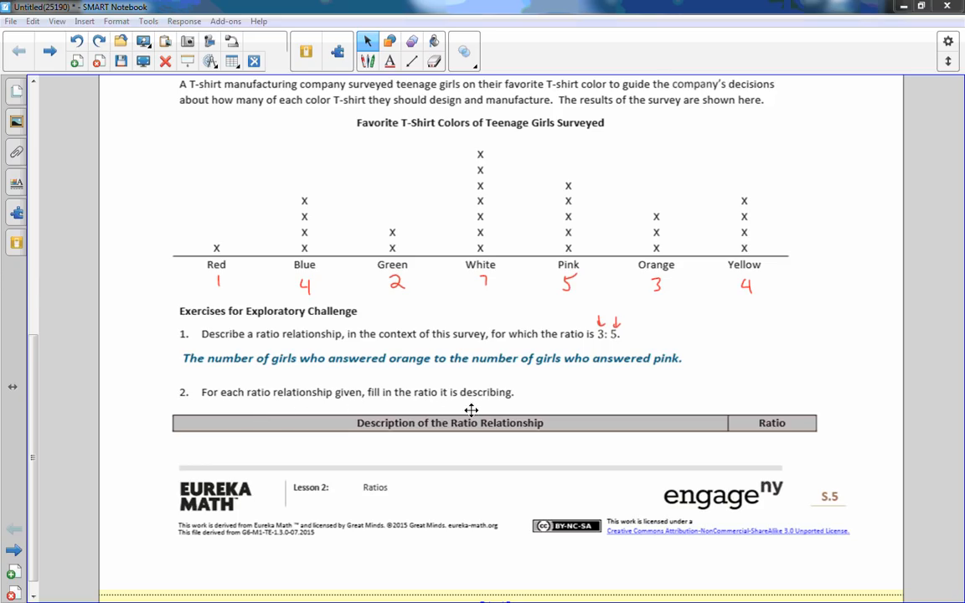
# Scroll down to Exercise 2's table of ratio descriptions.
pyautogui.scroll(-3)
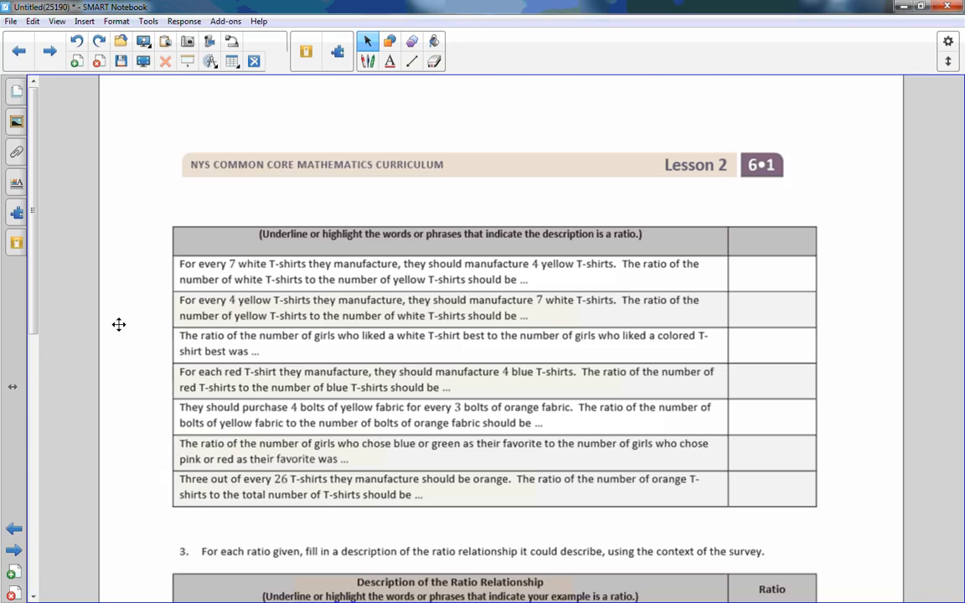
# With the green pen, handwrite w:y and 7:4, y:w and 4:7, then start w:.
pyautogui.scroll(-3)
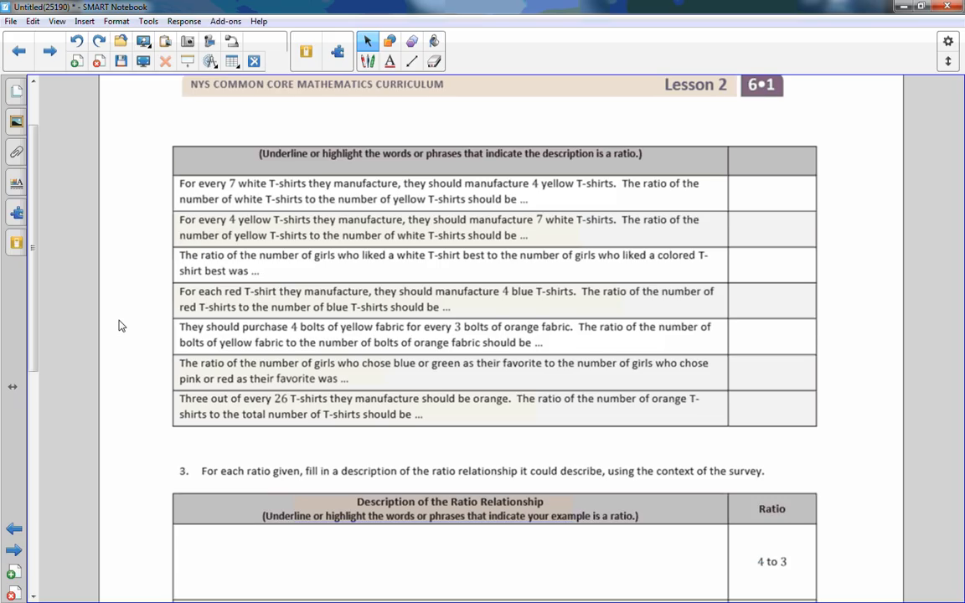
pyautogui.moveTo(371, 81)
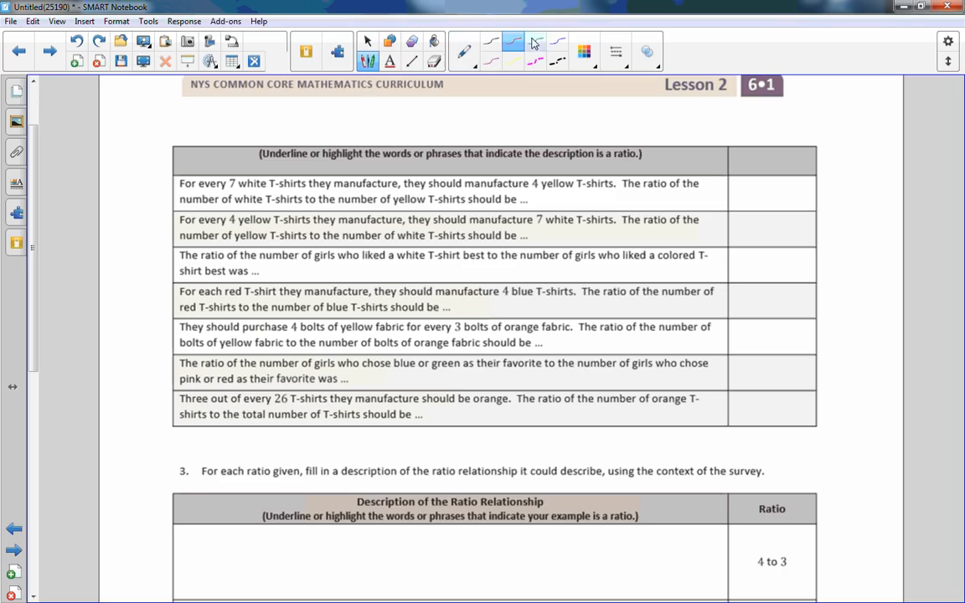
pyautogui.click(535, 42)
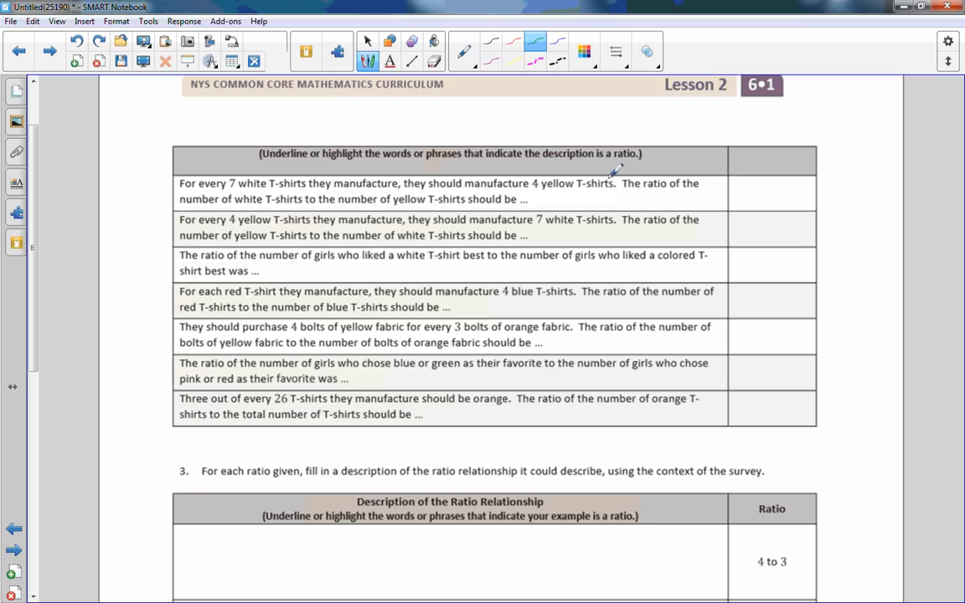
pyautogui.moveTo(327, 183)
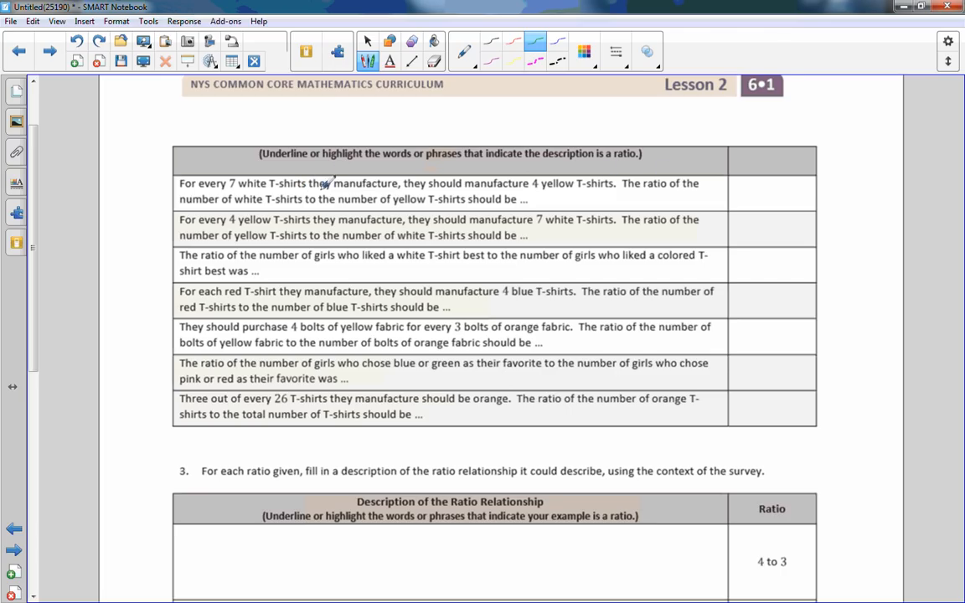
pyautogui.moveTo(368, 180)
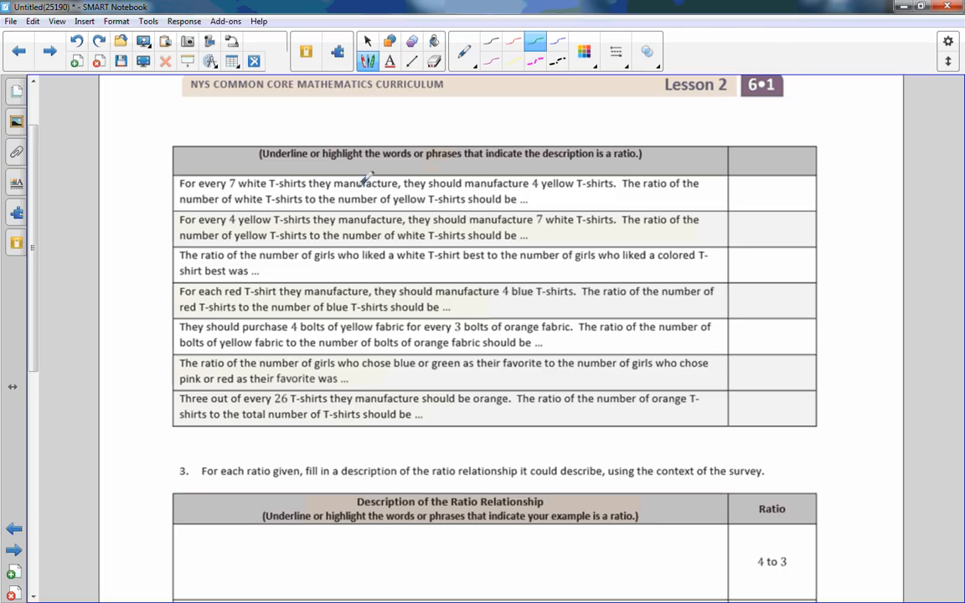
pyautogui.moveTo(579, 186)
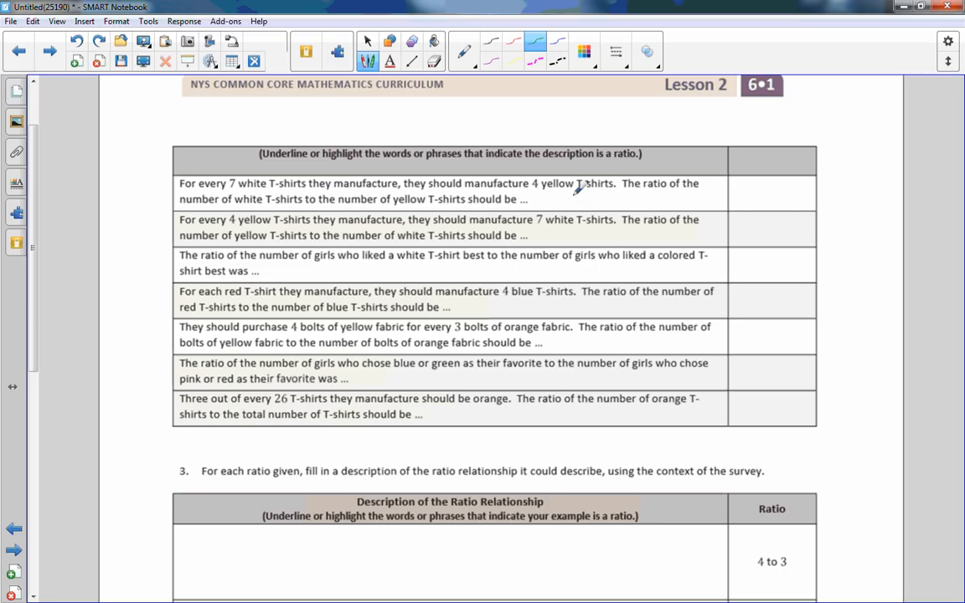
pyautogui.moveTo(574, 197); pyautogui.dragTo(624, 197)
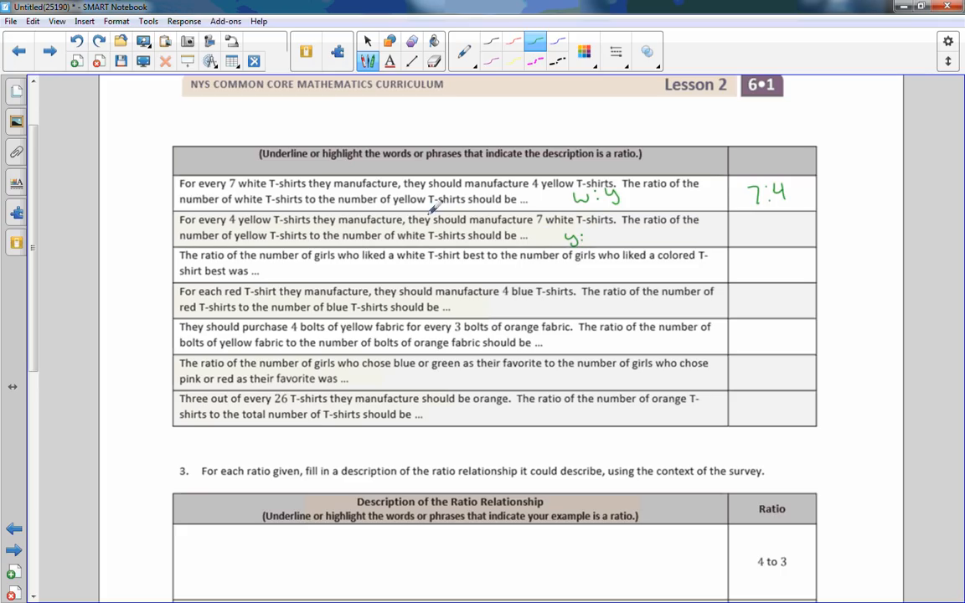
pyautogui.moveTo(599, 234)
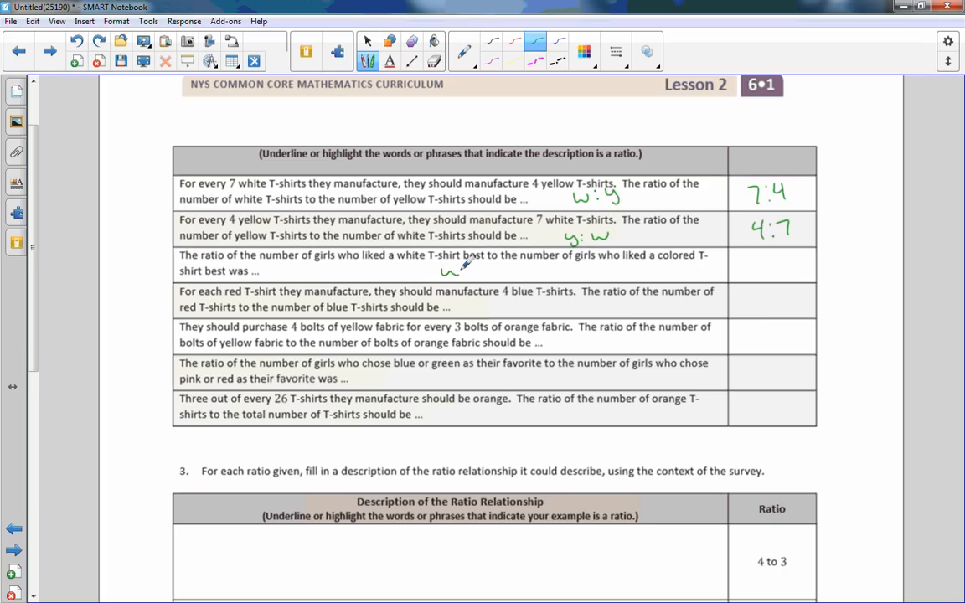
pyautogui.moveTo(469, 267); pyautogui.dragTo(485, 266)
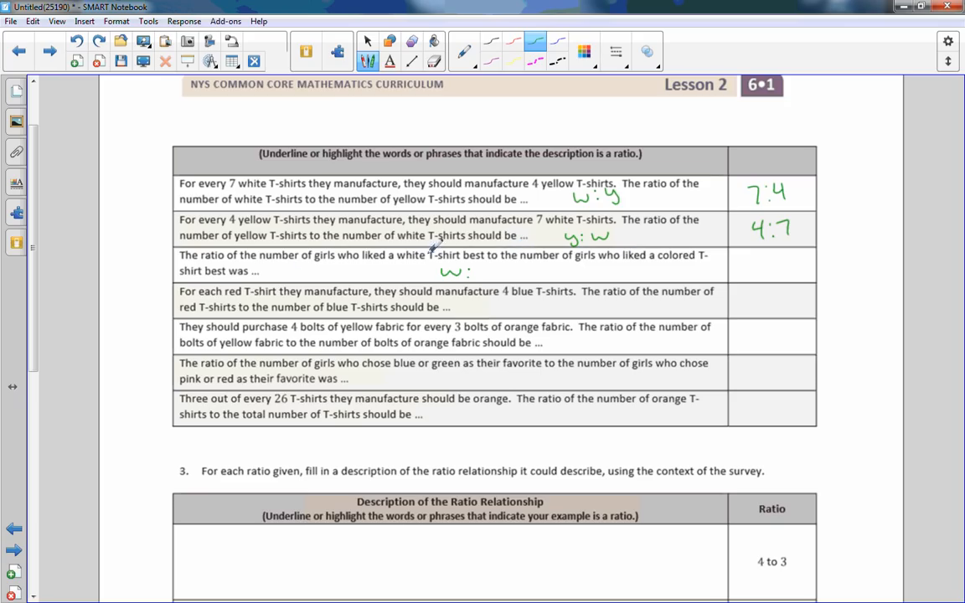
pyautogui.moveTo(641, 251)
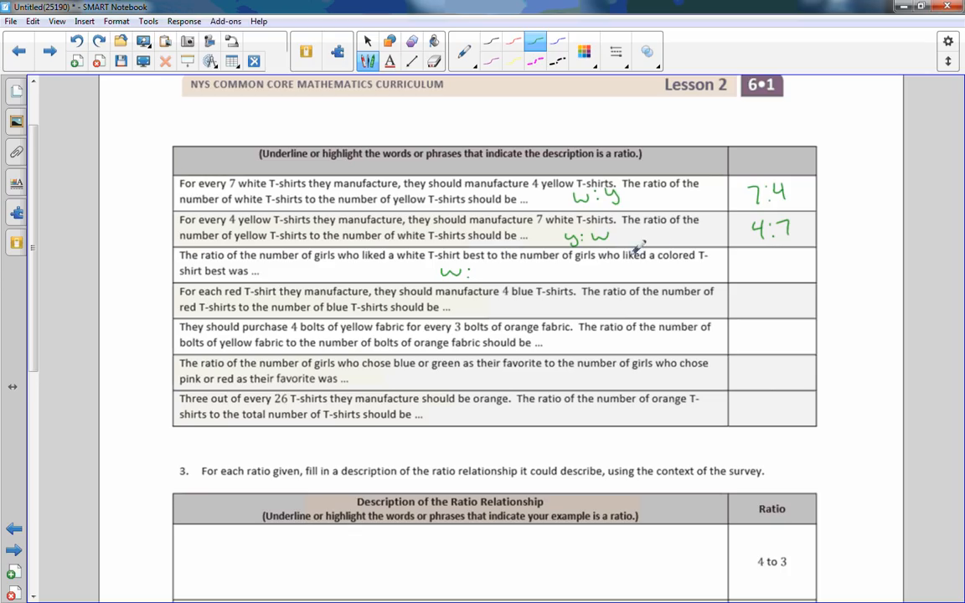
pyautogui.moveTo(397, 268)
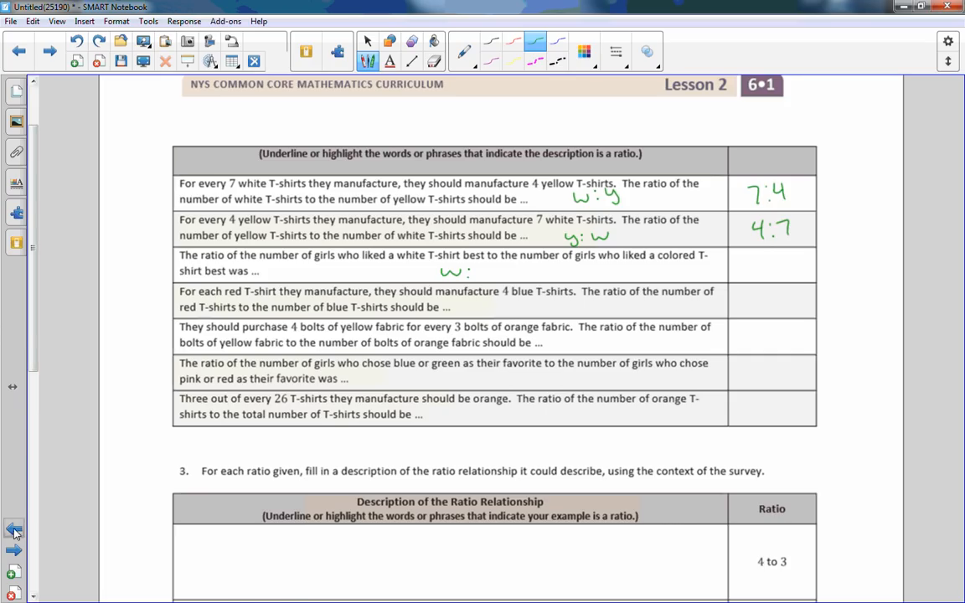
# Scroll between the survey dot plot and the table around White's count of 7.
pyautogui.scroll(3)
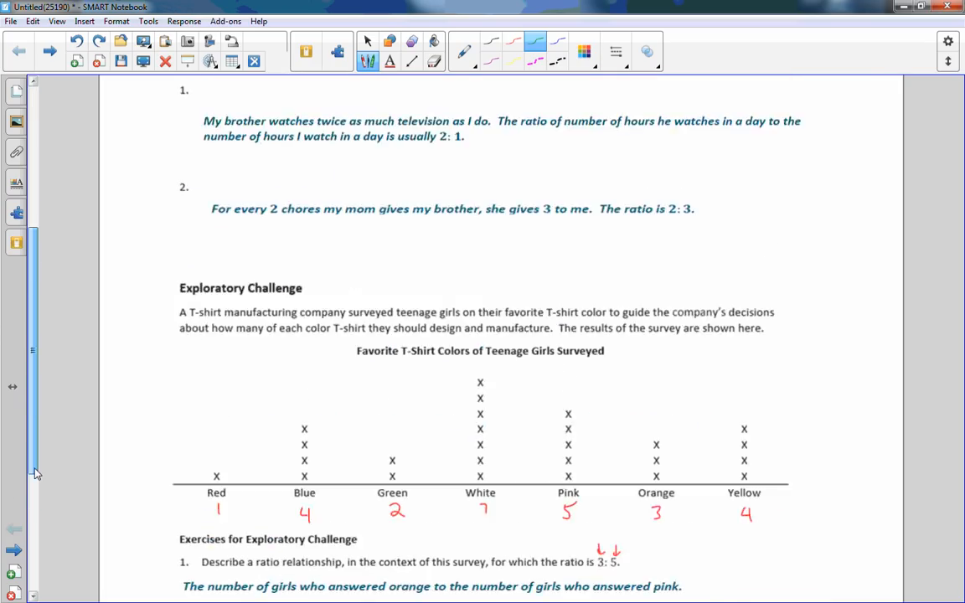
pyautogui.scroll(-3)
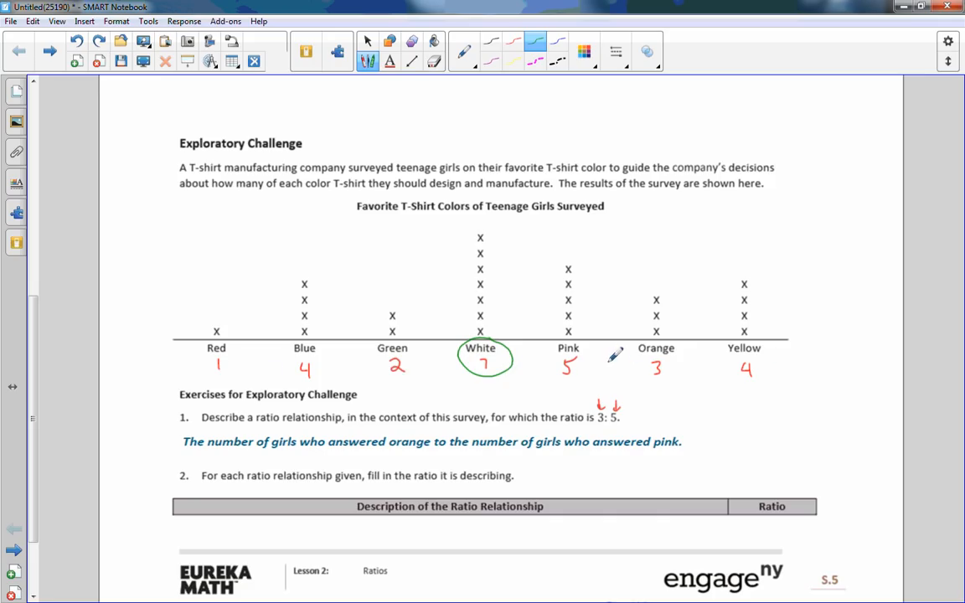
pyautogui.moveTo(316, 352)
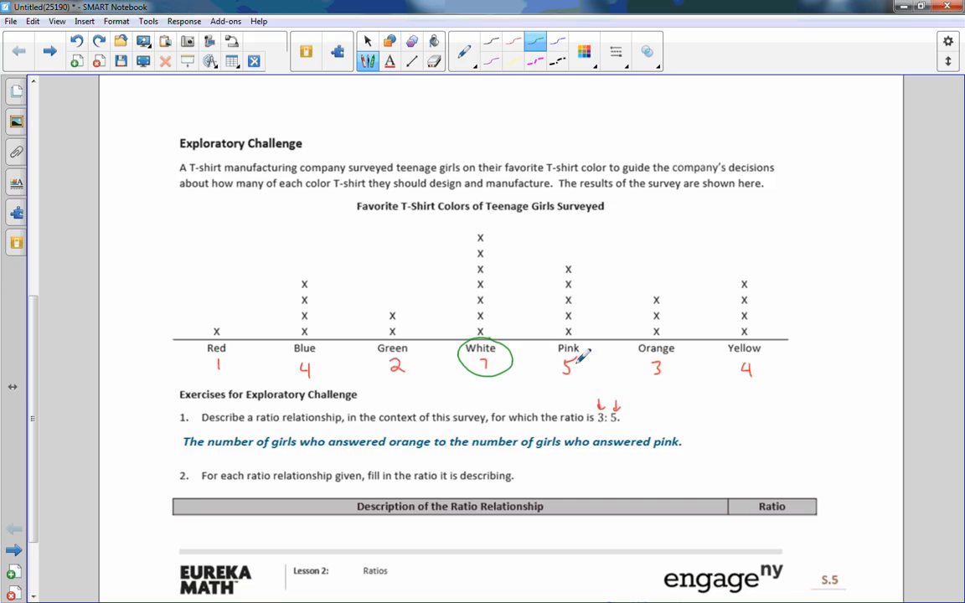
pyautogui.moveTo(689, 372)
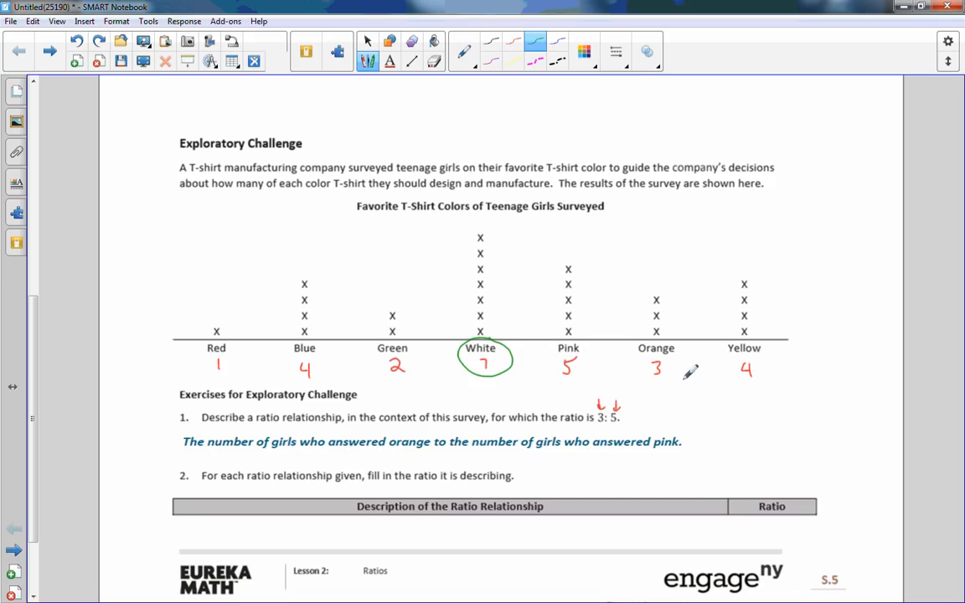
pyautogui.moveTo(502, 427)
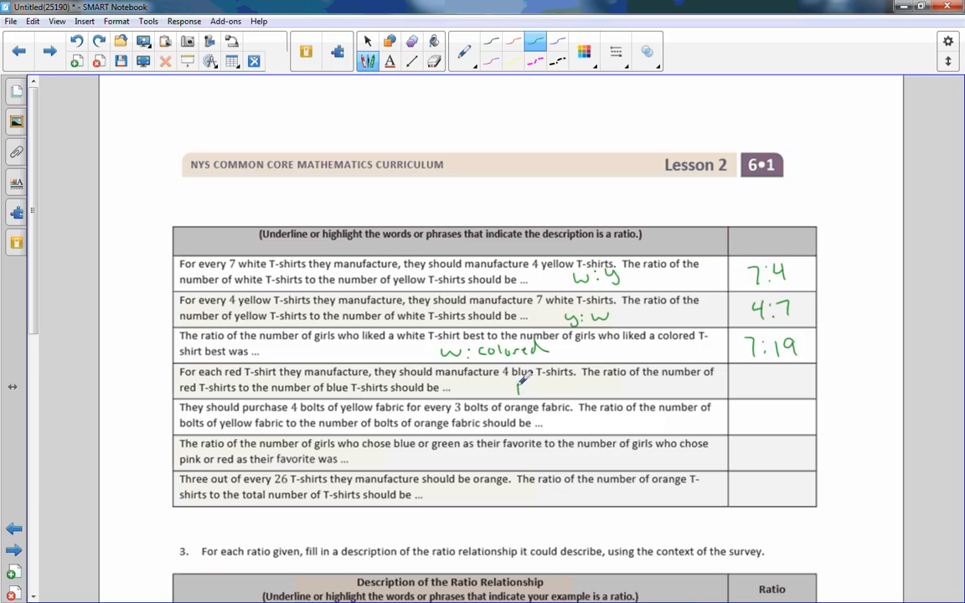
# Handwrite R:B for the red-to-blue row and enter ':3' in the table.
pyautogui.moveTo(515, 385); pyautogui.dragTo(527, 394)
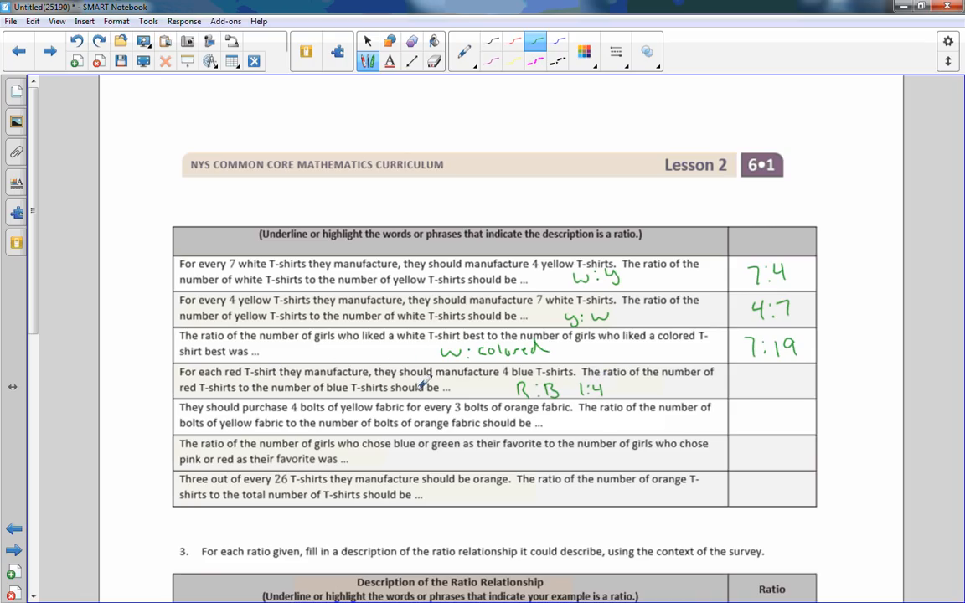
pyautogui.click(760, 381)
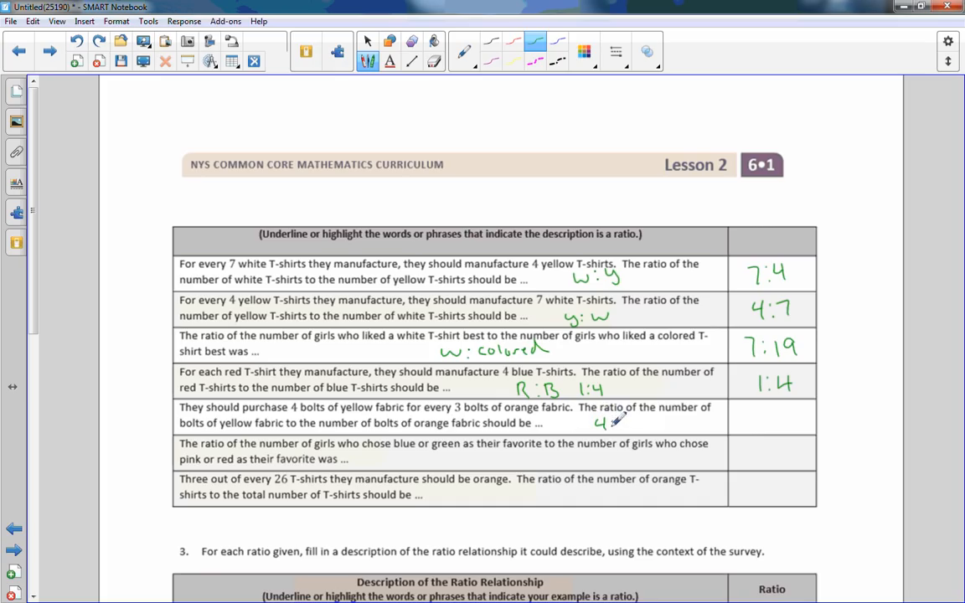
pyautogui.write(':3')
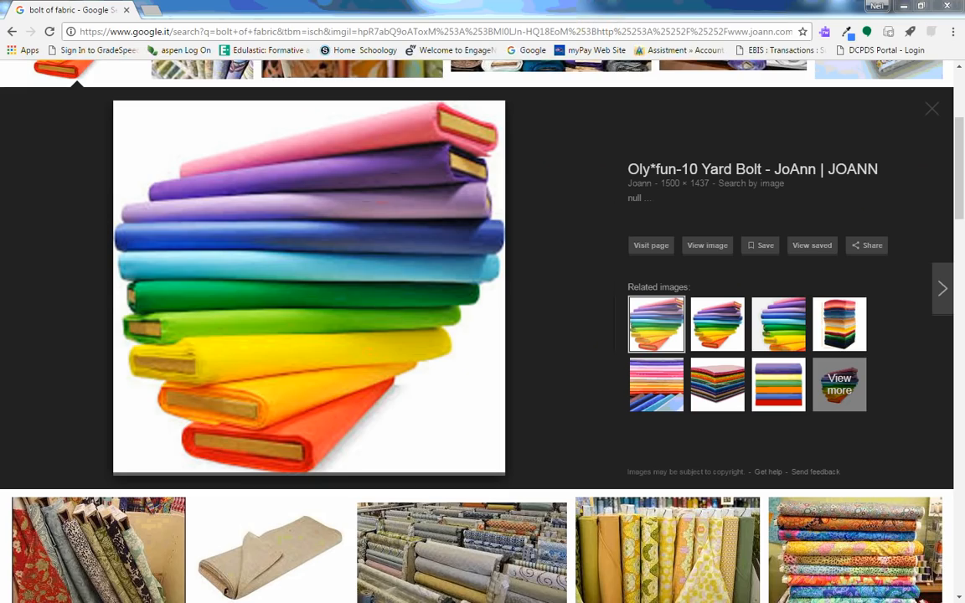
pyautogui.moveTo(397, 384)
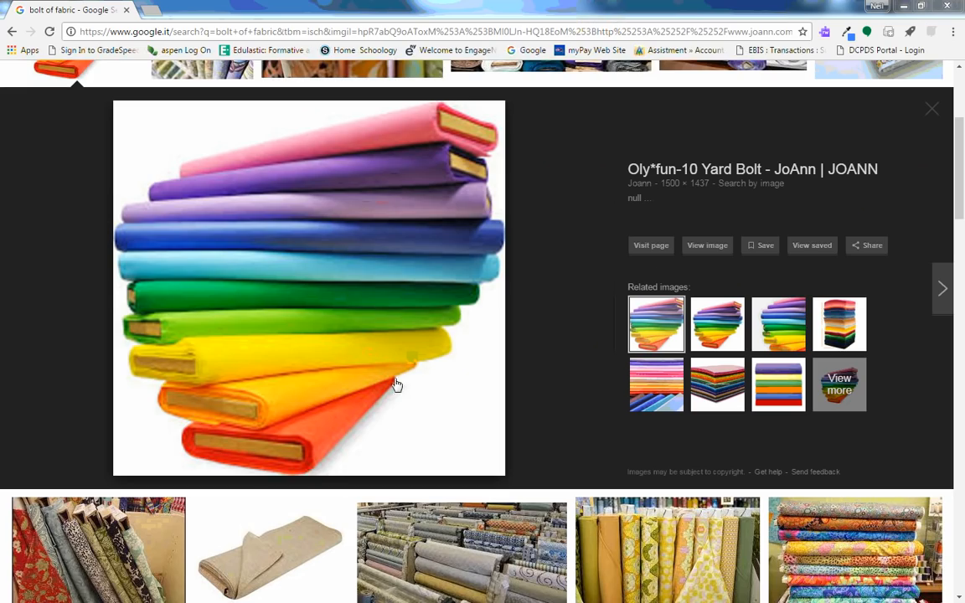
pyautogui.moveTo(324, 432)
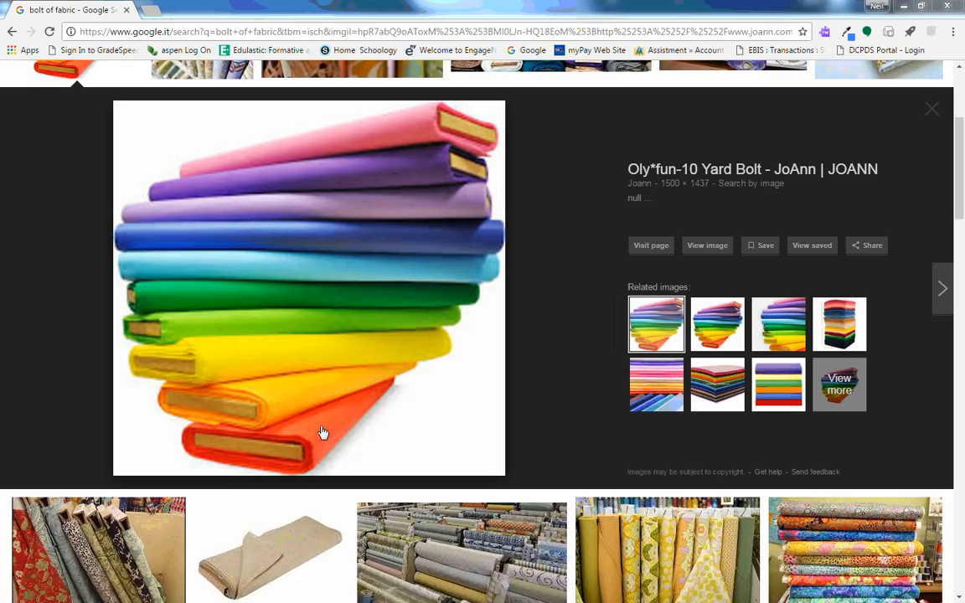
pyautogui.moveTo(378, 389)
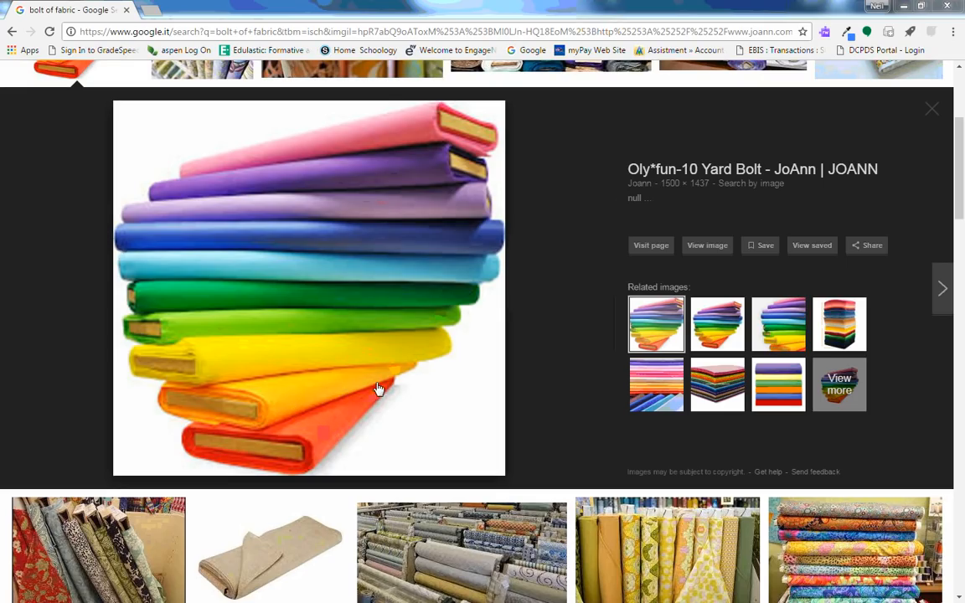
pyautogui.moveTo(340, 172)
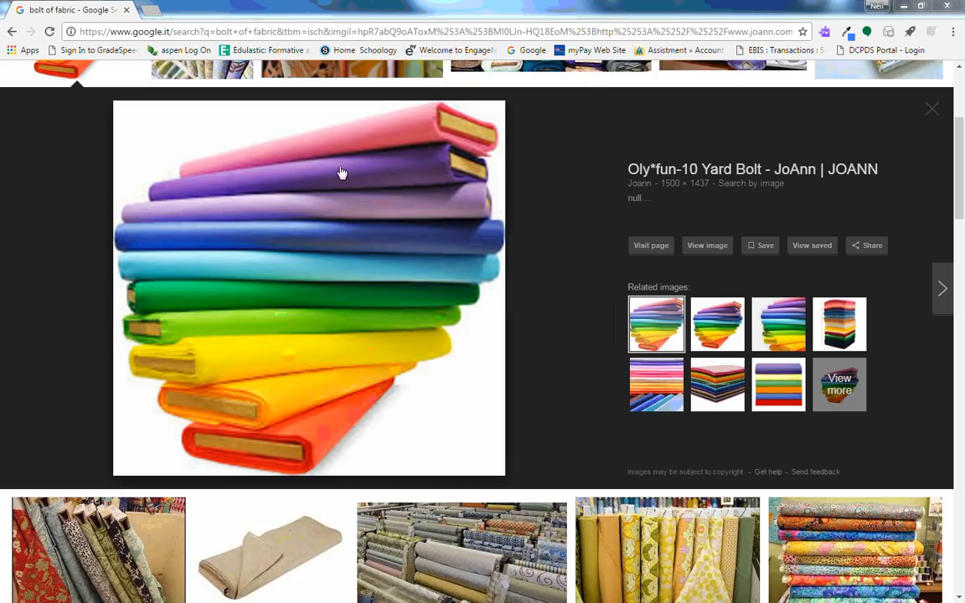
pyautogui.moveTo(299, 393)
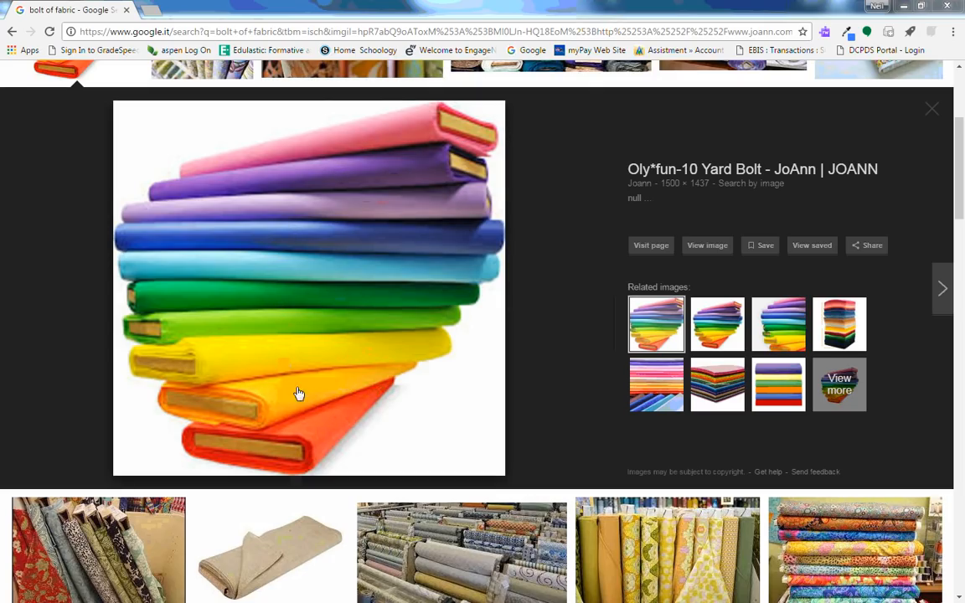
pyautogui.moveTo(526, 343)
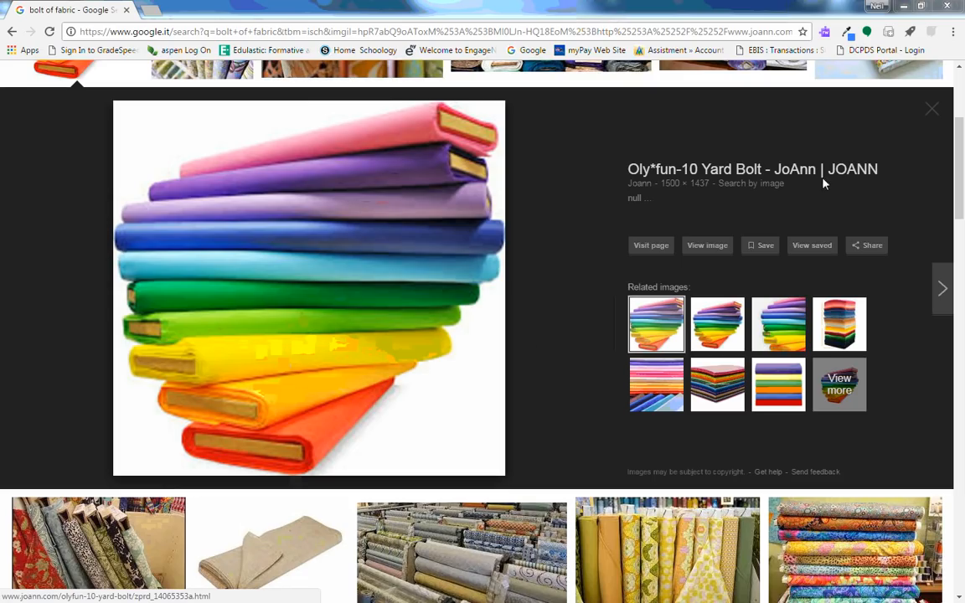
pyautogui.moveTo(243, 250)
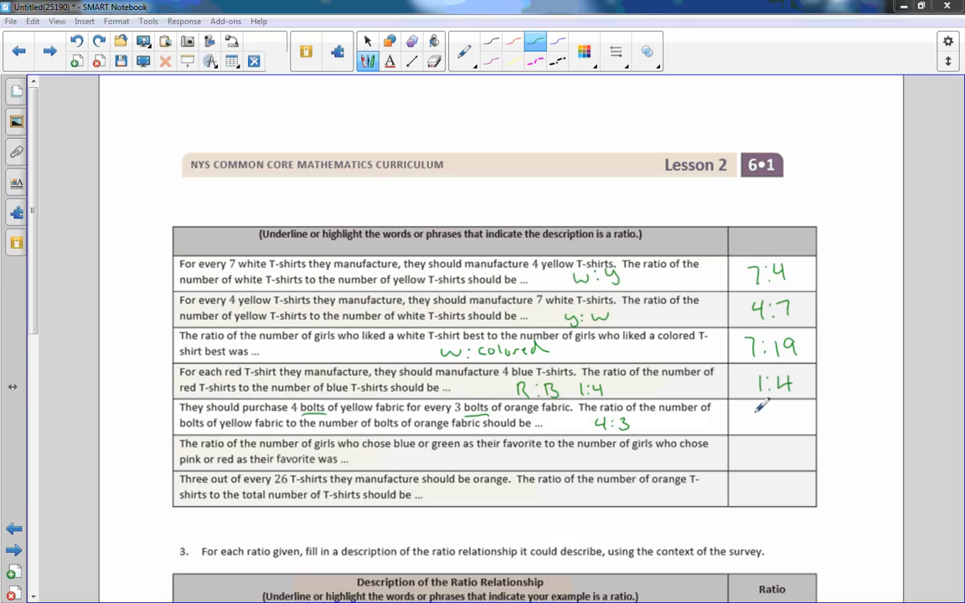
# Write 4:3 as the fabric row's ratio, then scroll down to the next row.
pyautogui.moveTo(754, 415); pyautogui.dragTo(783, 423)
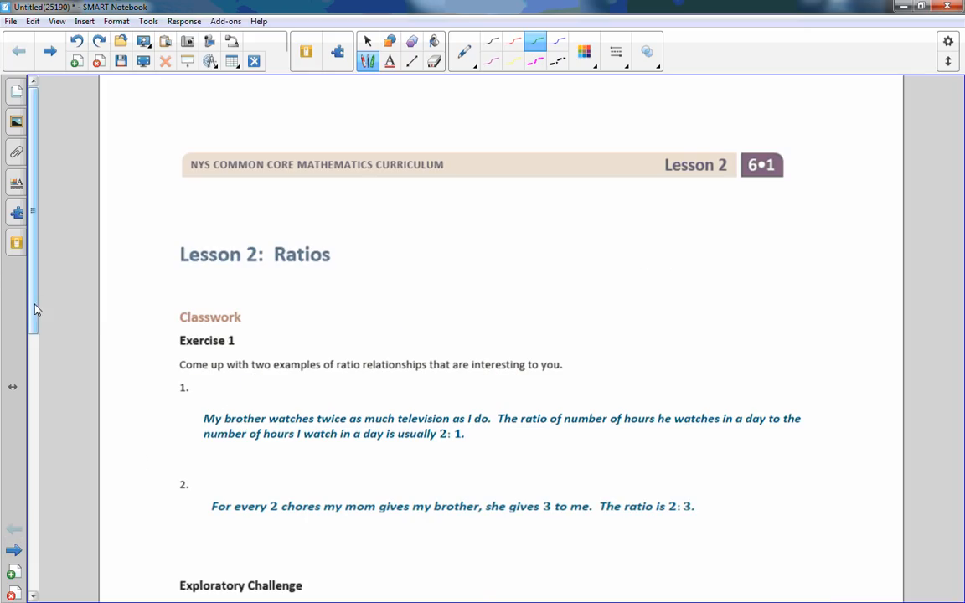
pyautogui.scroll(-3)
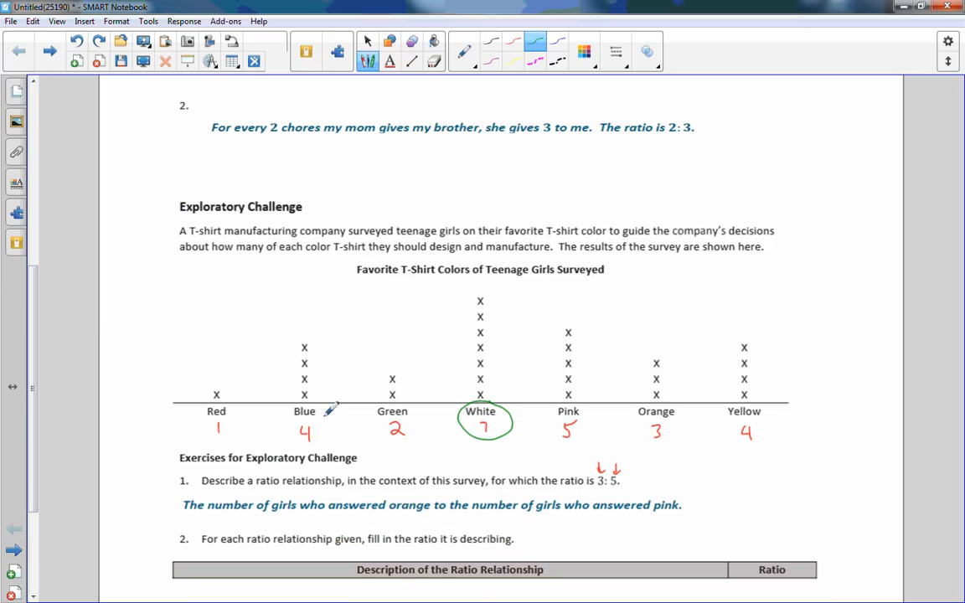
pyautogui.scroll(-3)
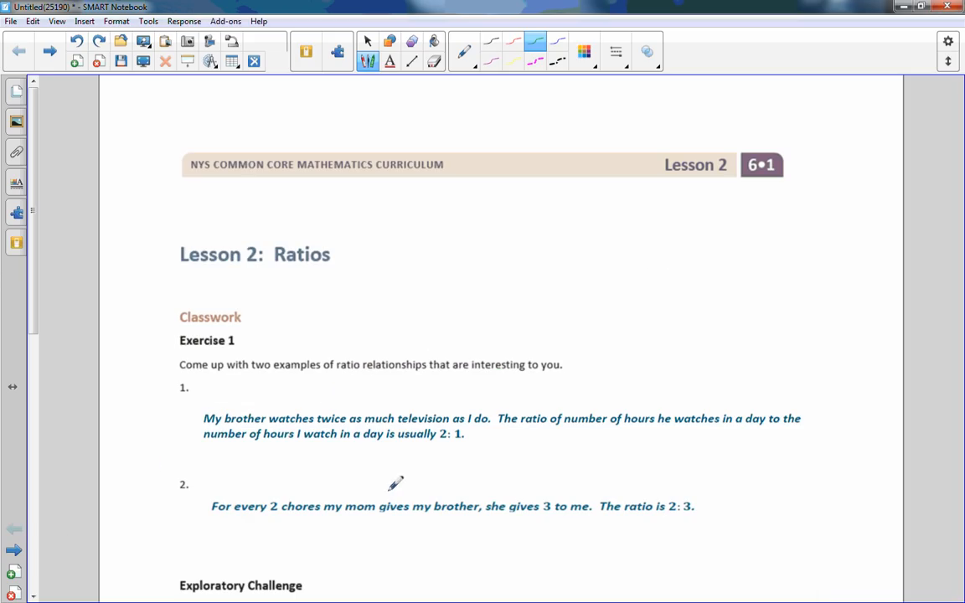
pyautogui.scroll(-3)
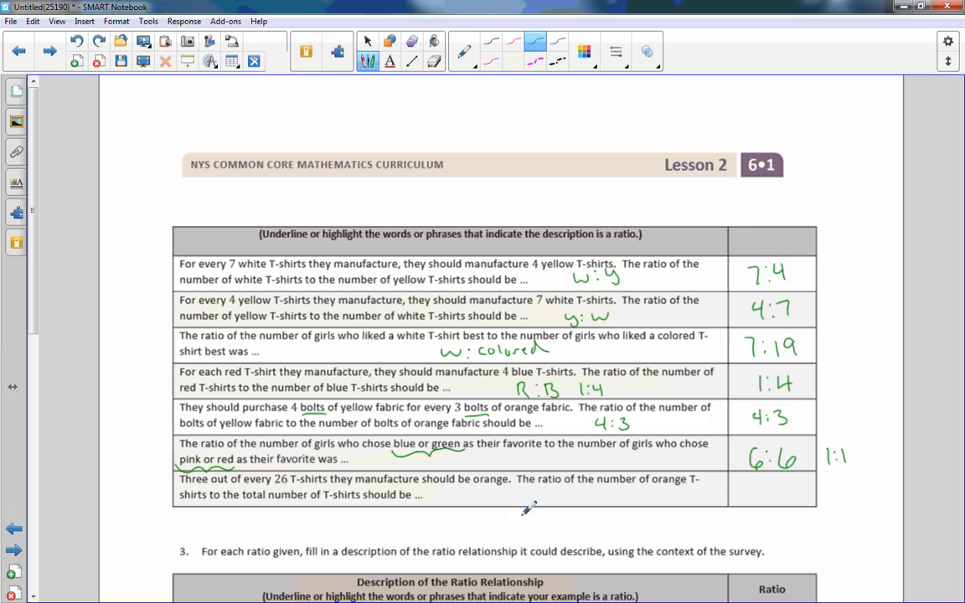
pyautogui.moveTo(272, 481)
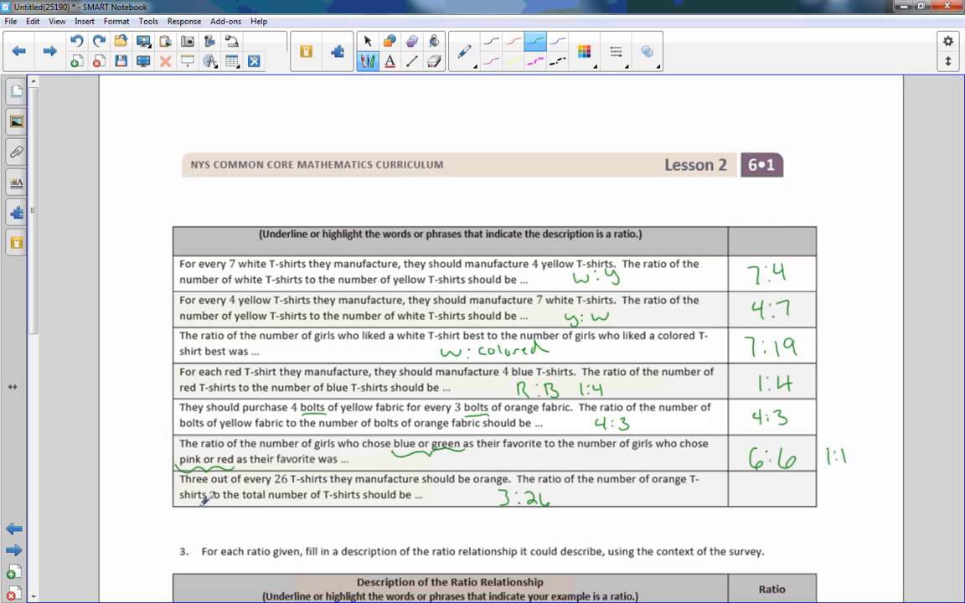
pyautogui.moveTo(682, 469)
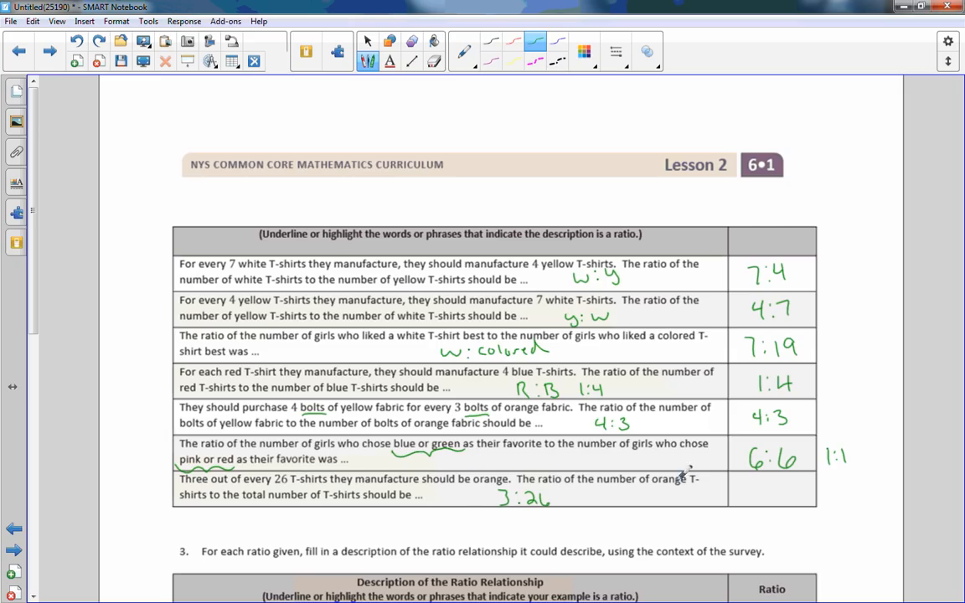
# Write 3:26 in the orange T-shirts Ratio cell and scroll toward exercise 3.
pyautogui.moveTo(754, 490); pyautogui.dragTo(778, 490)
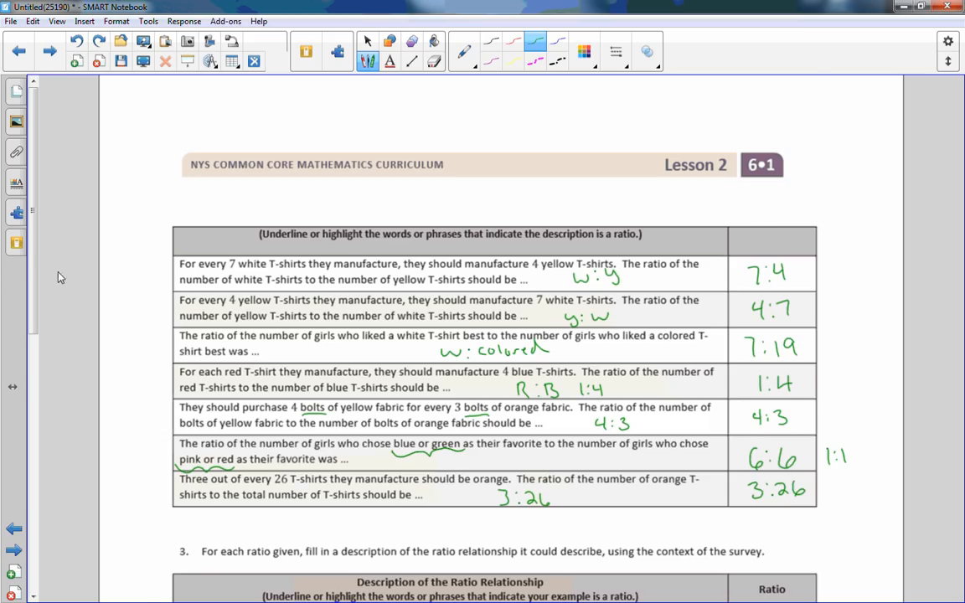
pyautogui.scroll(-3)
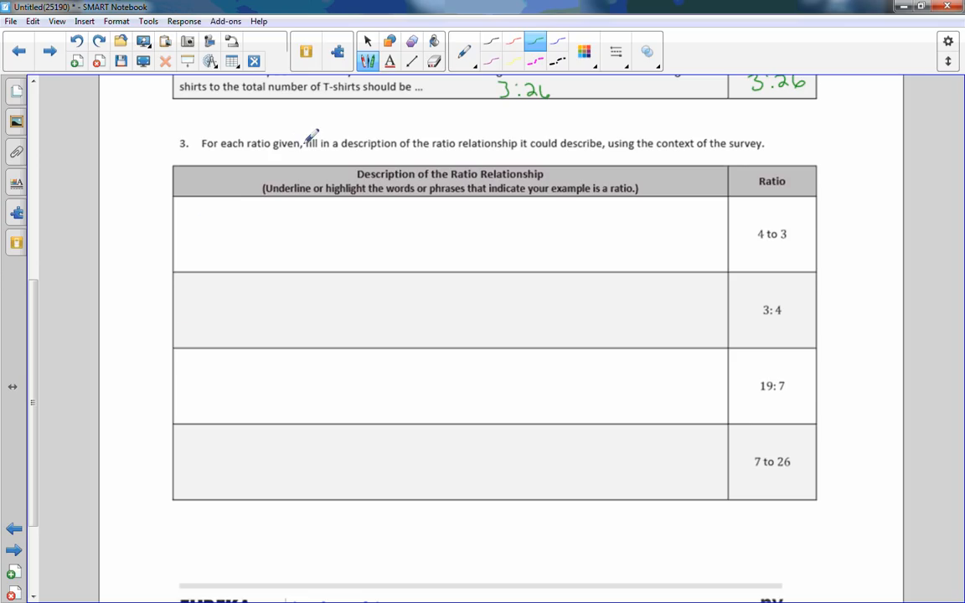
pyautogui.moveTo(541, 121)
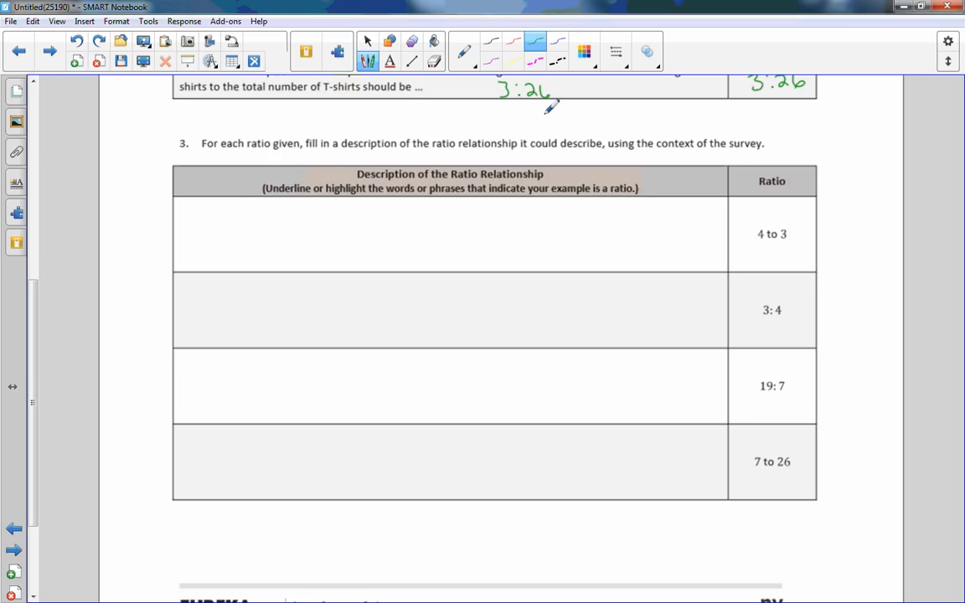
pyautogui.moveTo(199, 368)
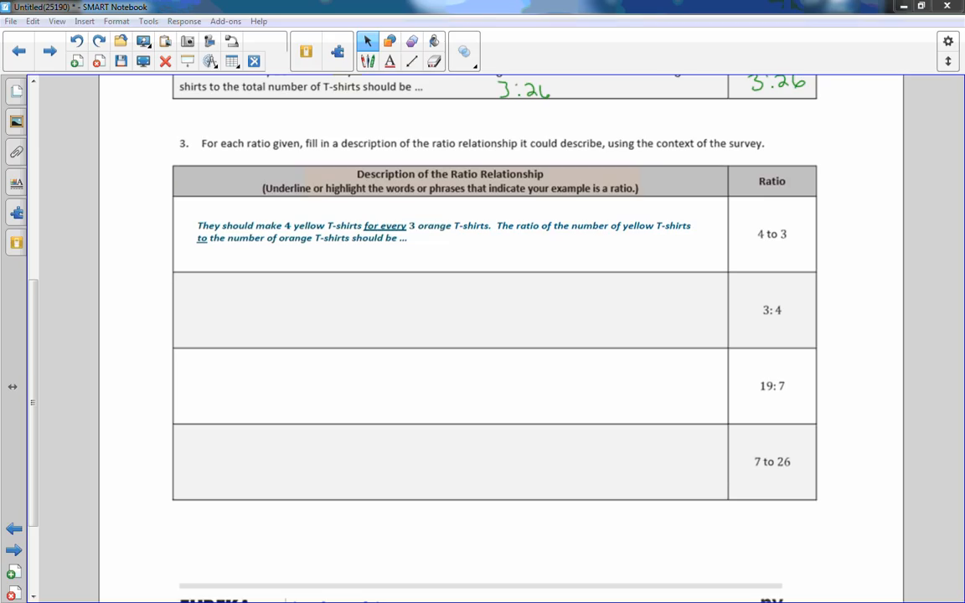
pyautogui.moveTo(301, 237)
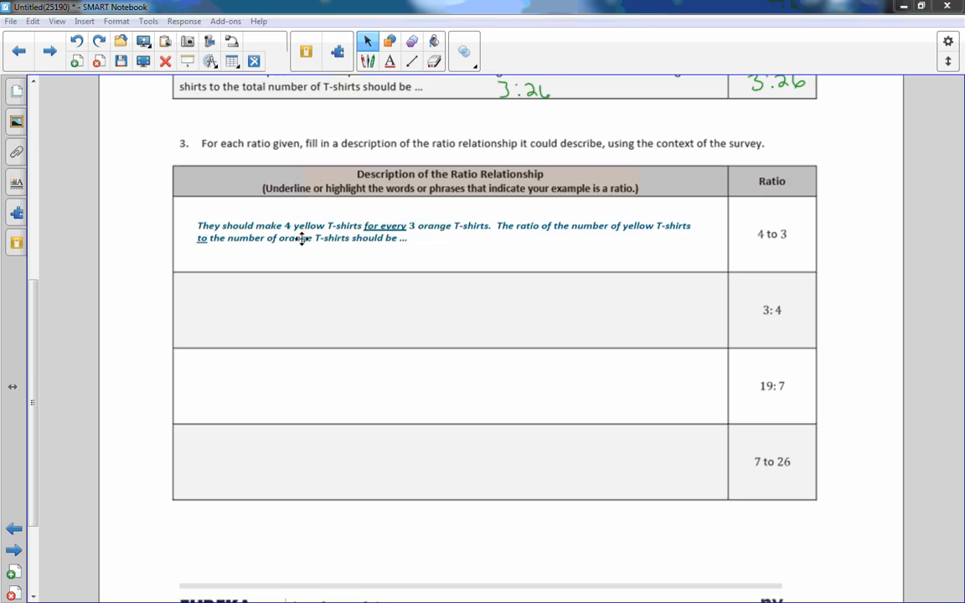
pyautogui.moveTo(465, 239)
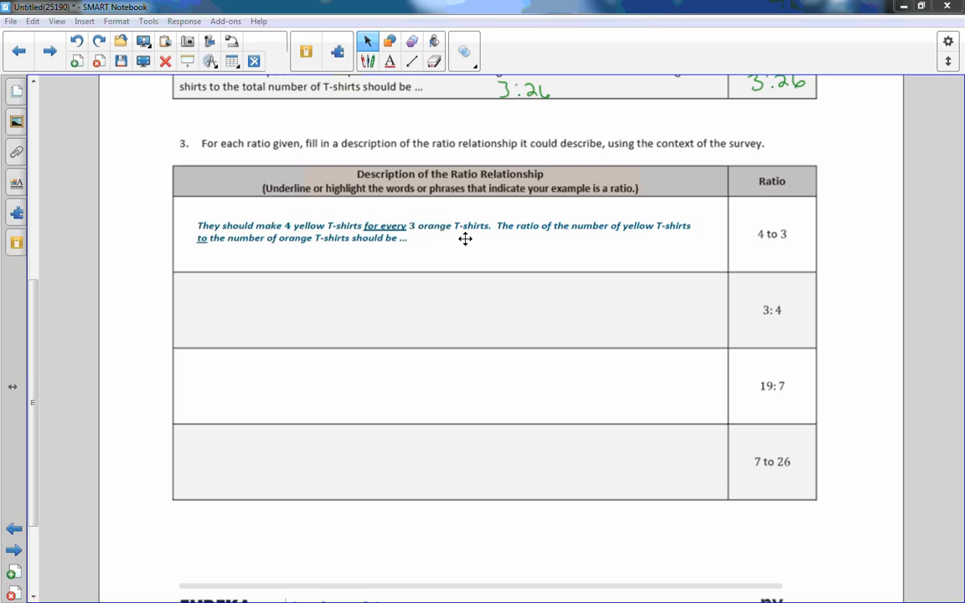
pyautogui.moveTo(834, 254)
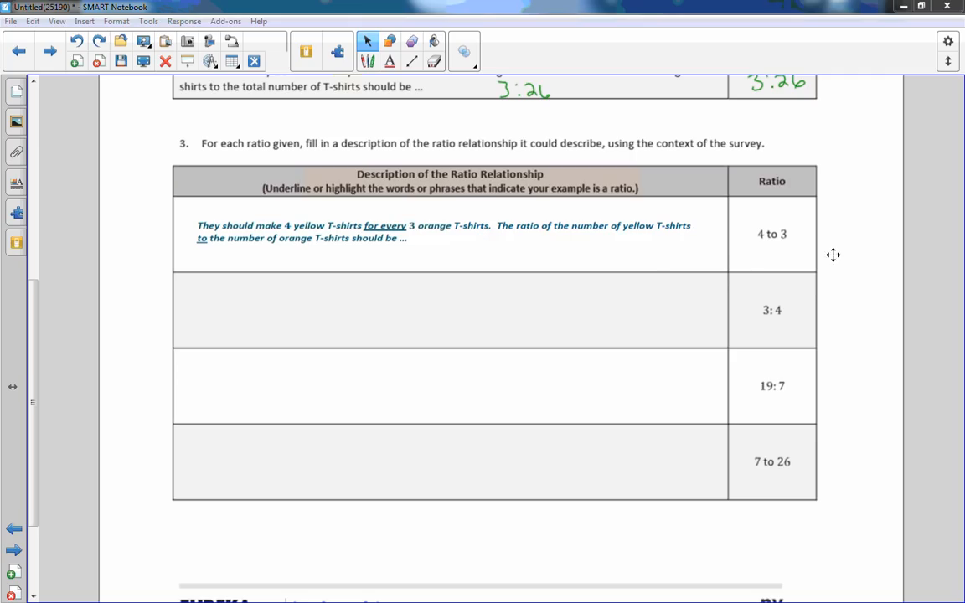
pyautogui.moveTo(248, 254)
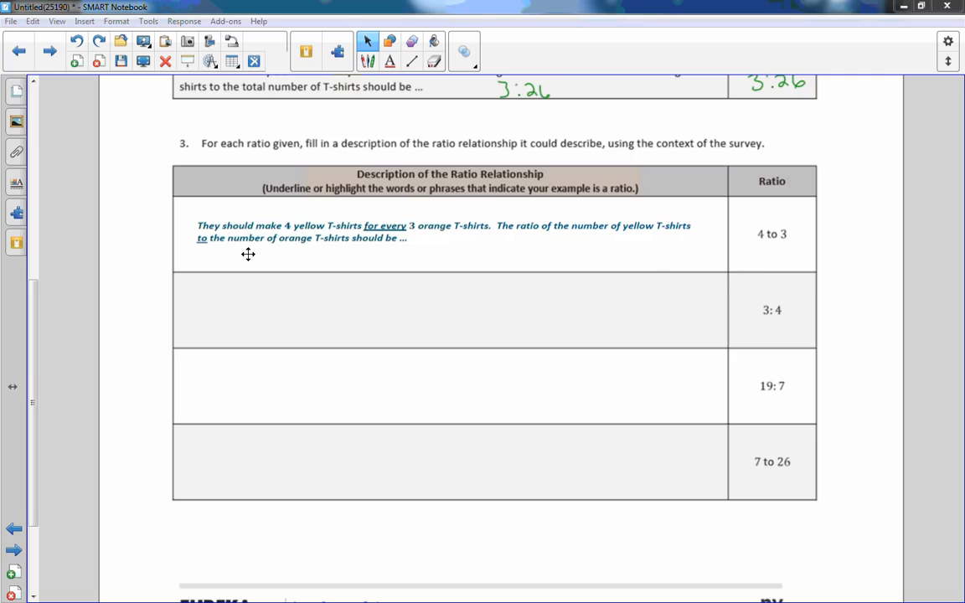
pyautogui.moveTo(351, 257)
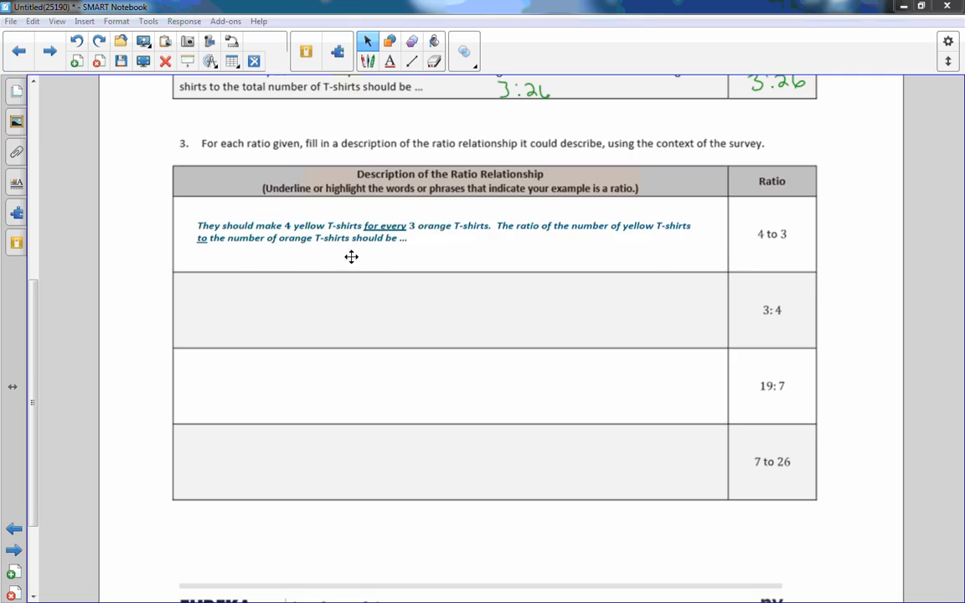
pyautogui.moveTo(839, 302)
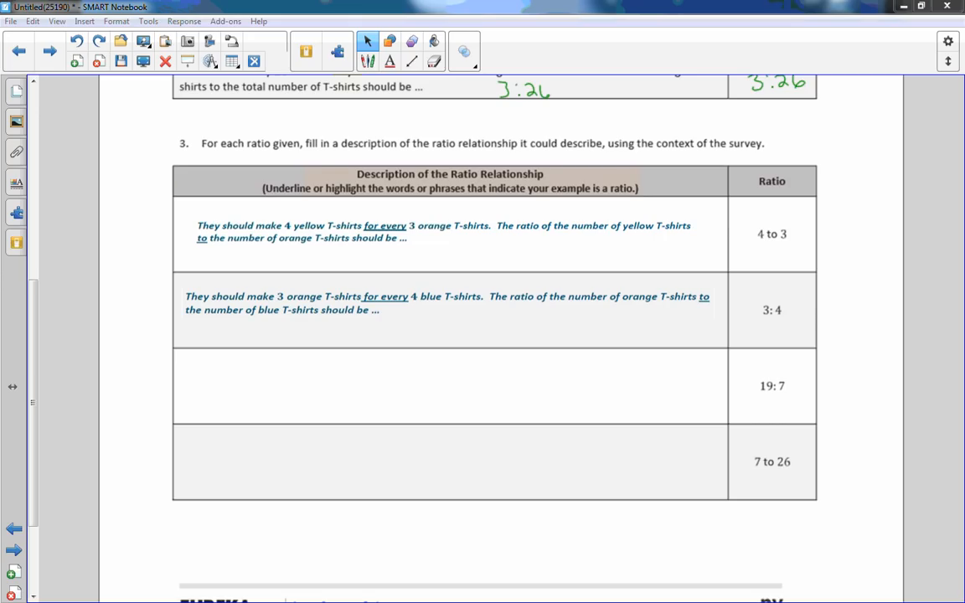
pyautogui.moveTo(842, 259)
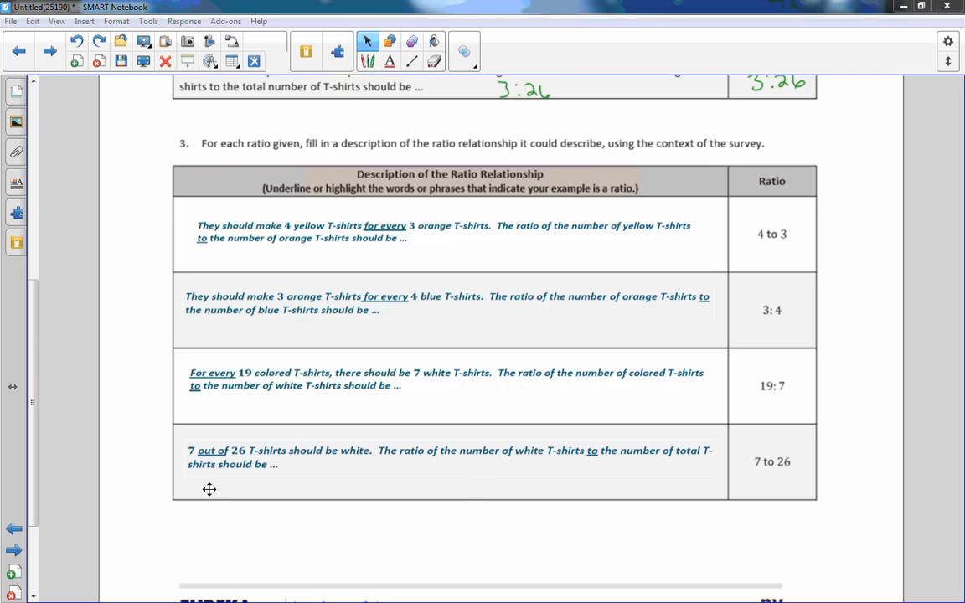
pyautogui.moveTo(358, 469)
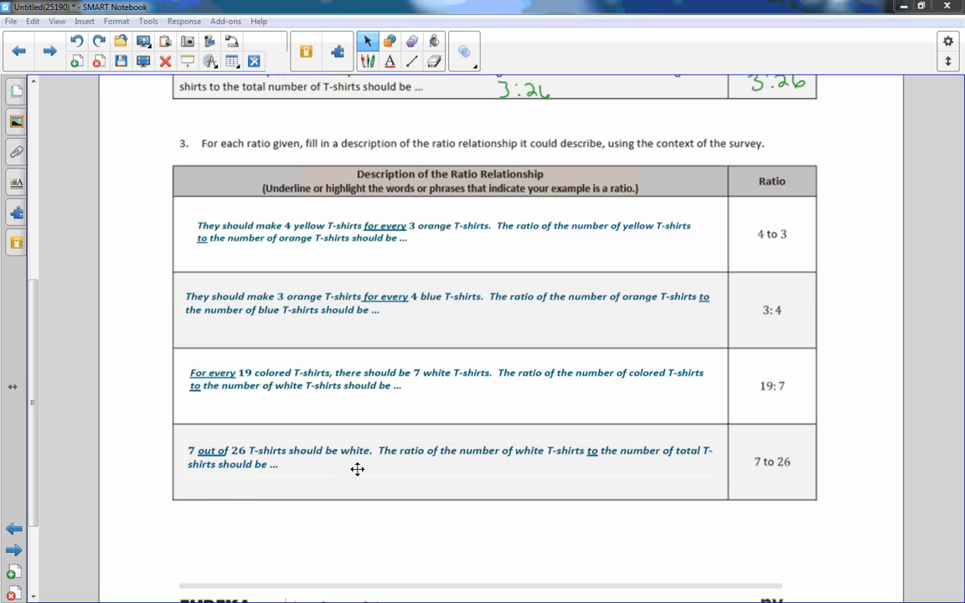
pyautogui.moveTo(604, 465)
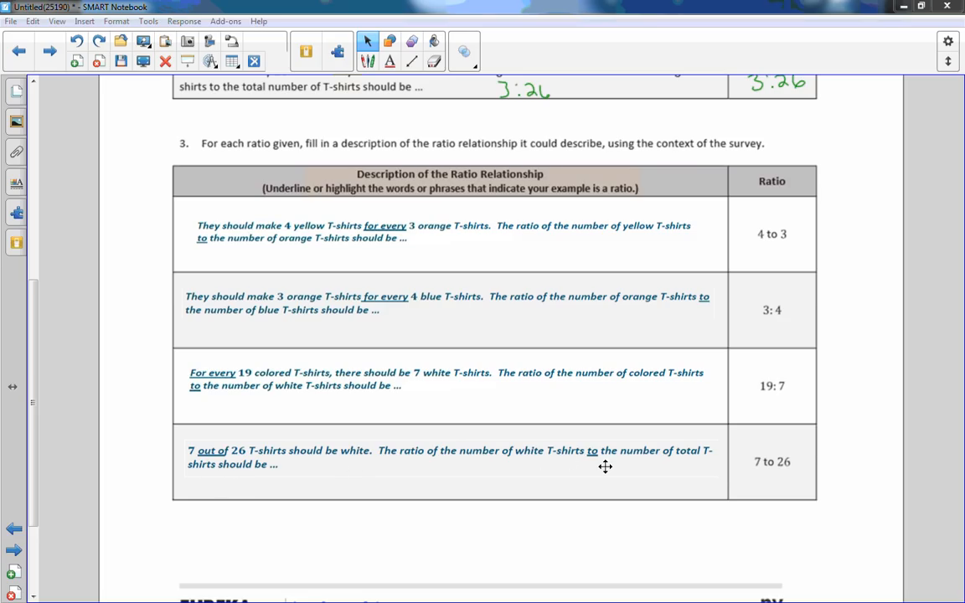
pyautogui.moveTo(702, 496)
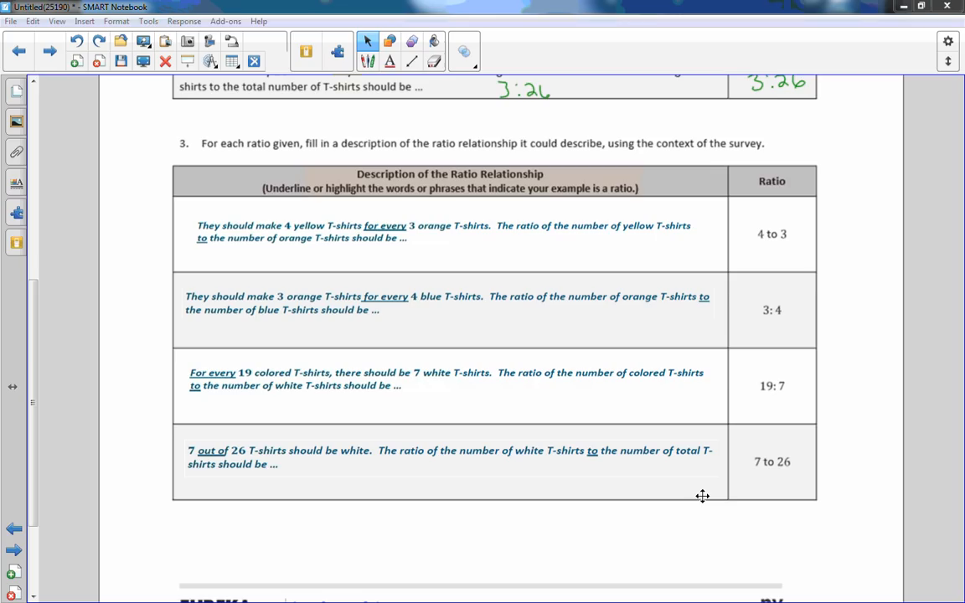
# Scroll past the page footer to the Lesson Summary and Problem Set page.
pyautogui.scroll(-3)
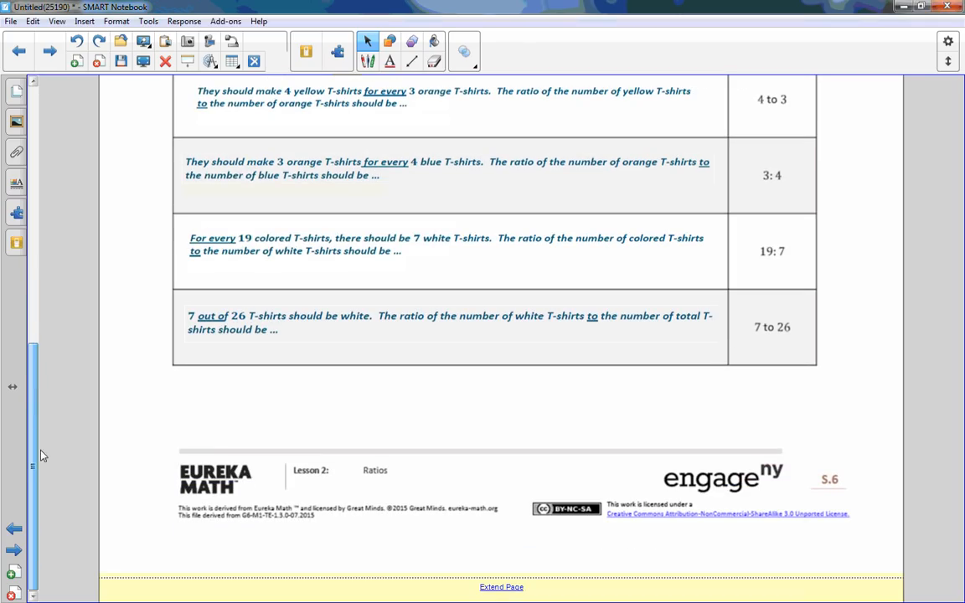
pyautogui.scroll(3)
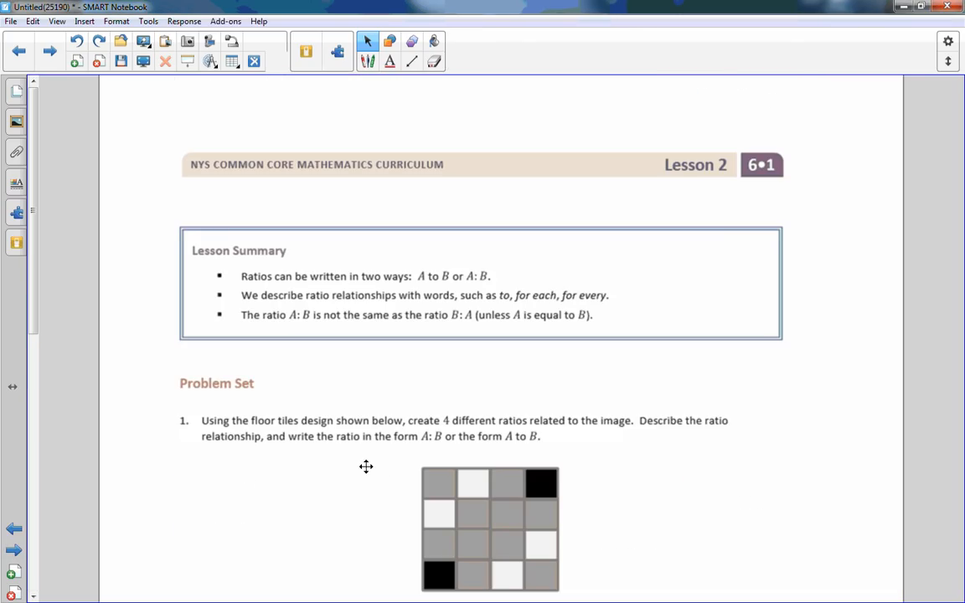
pyautogui.moveTo(821, 318)
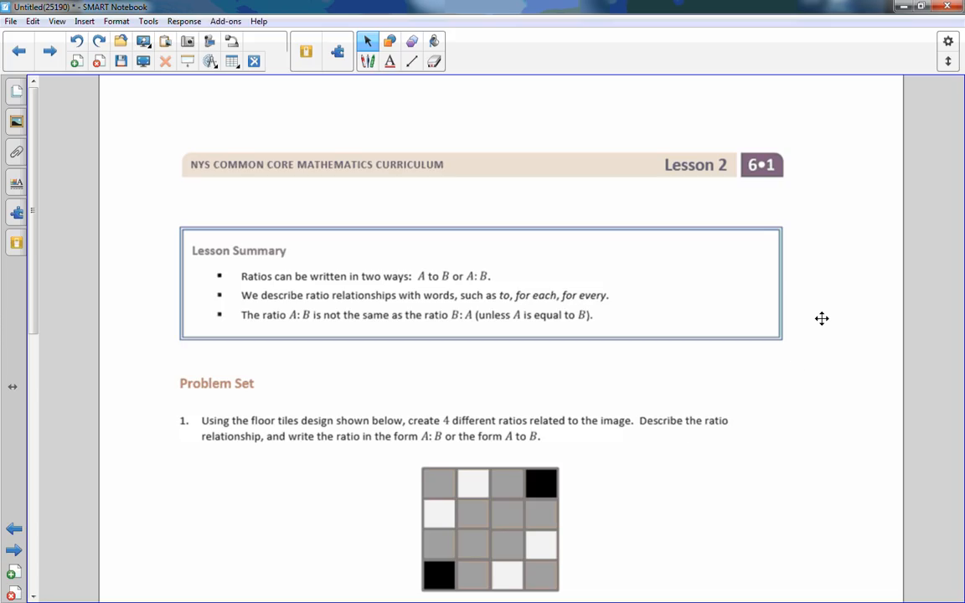
pyautogui.moveTo(789, 281)
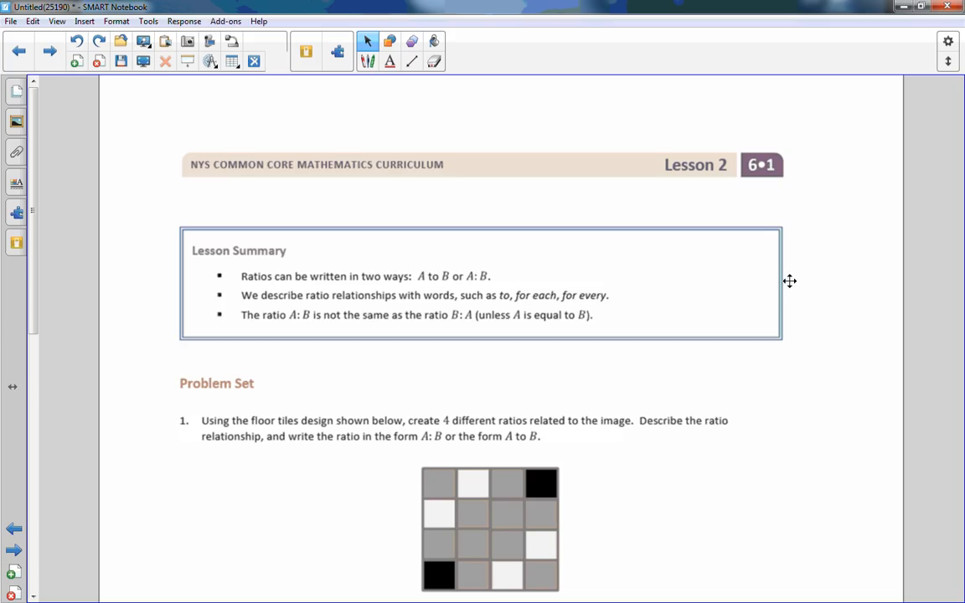